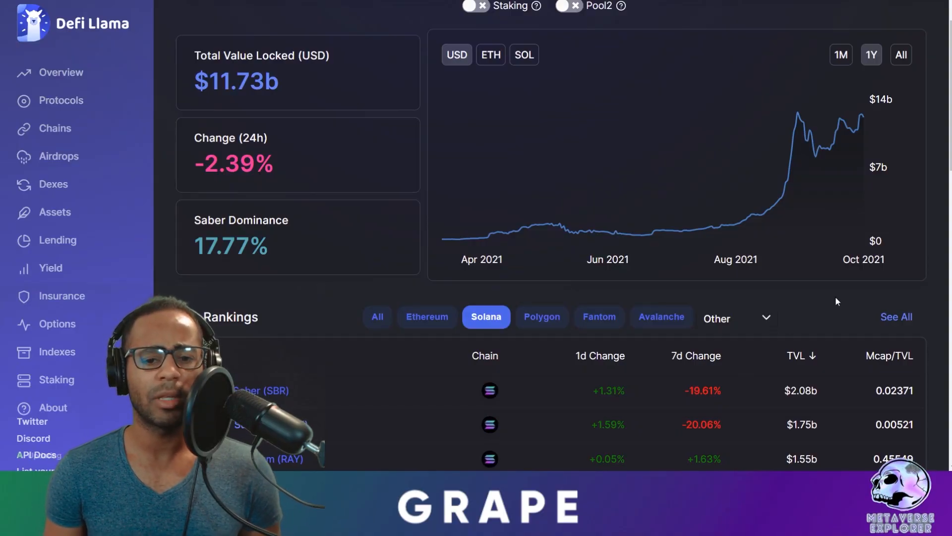
mouse_move(725, 226)
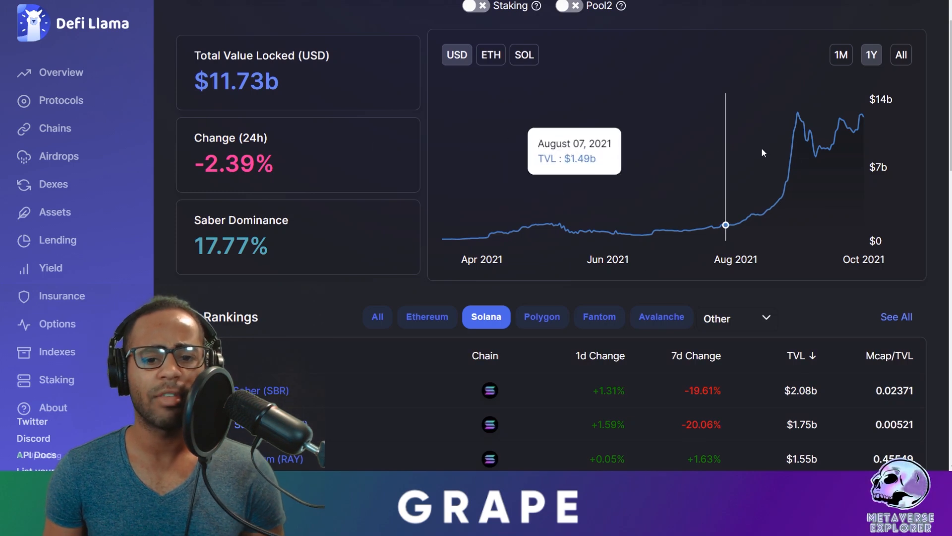
mouse_move(802, 146)
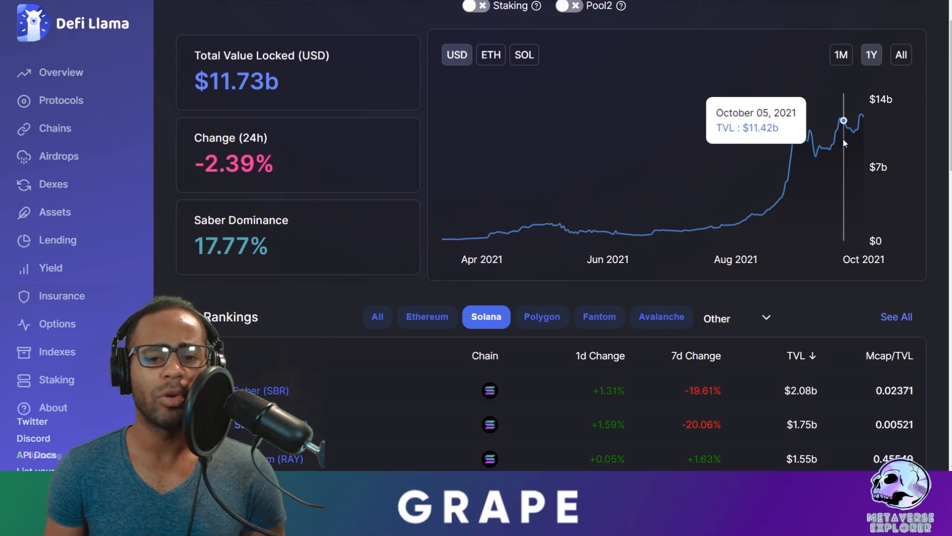
mouse_move(861, 114)
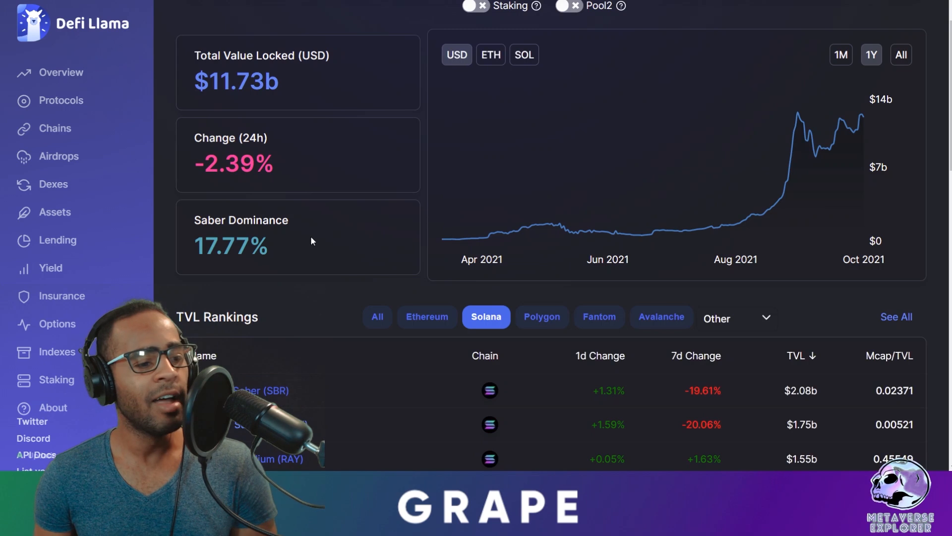
Scroll through the Jupiter Aggregator launch thread down to its post listing planned swap features.
scroll("down", 3)
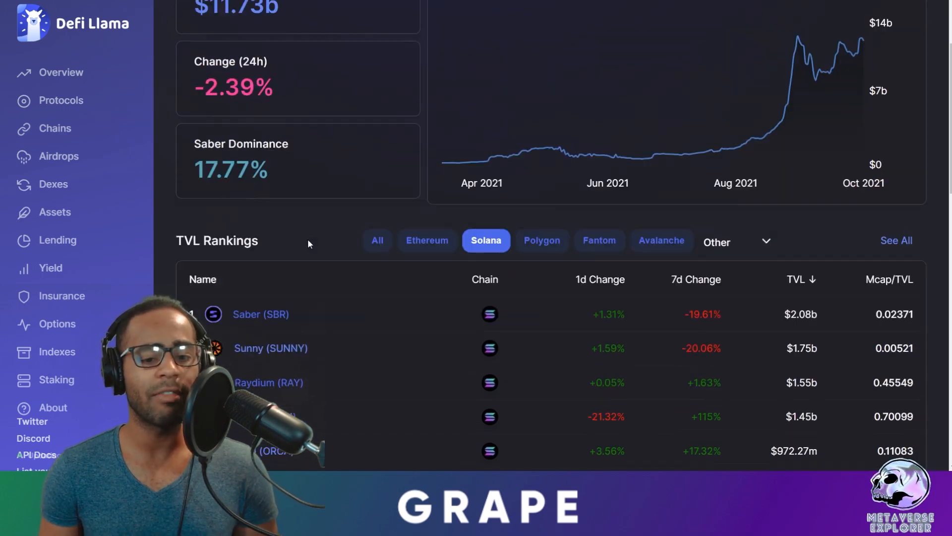
scroll("down", 3)
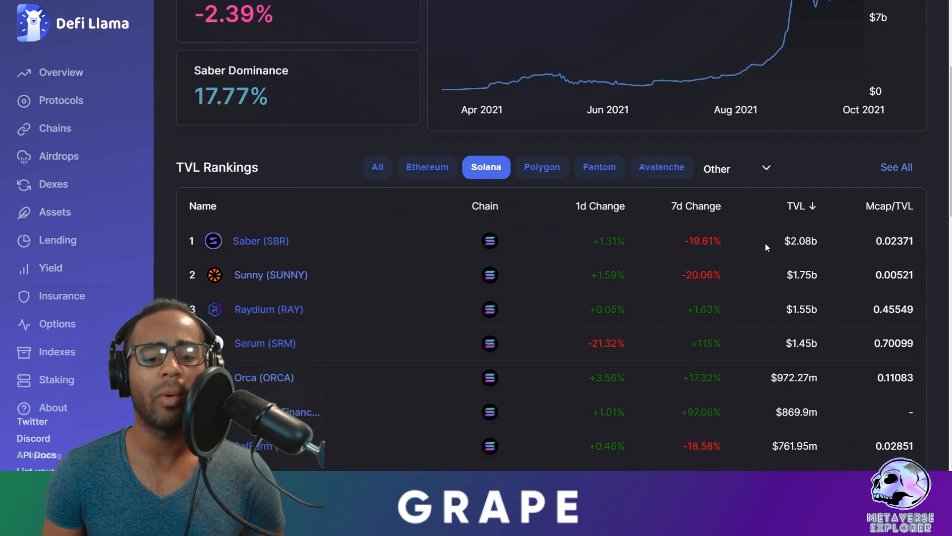
scroll("down", 3)
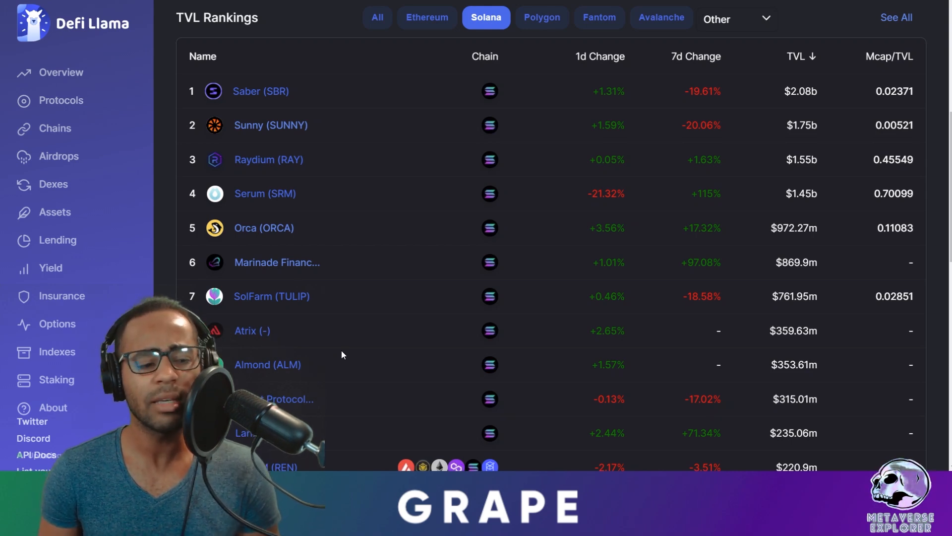
mouse_move(339, 340)
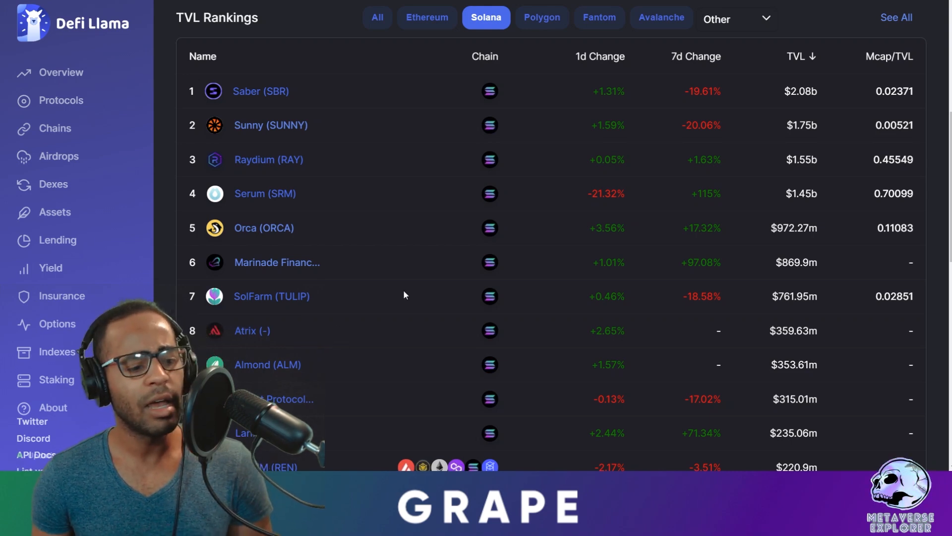
scroll("down", 3)
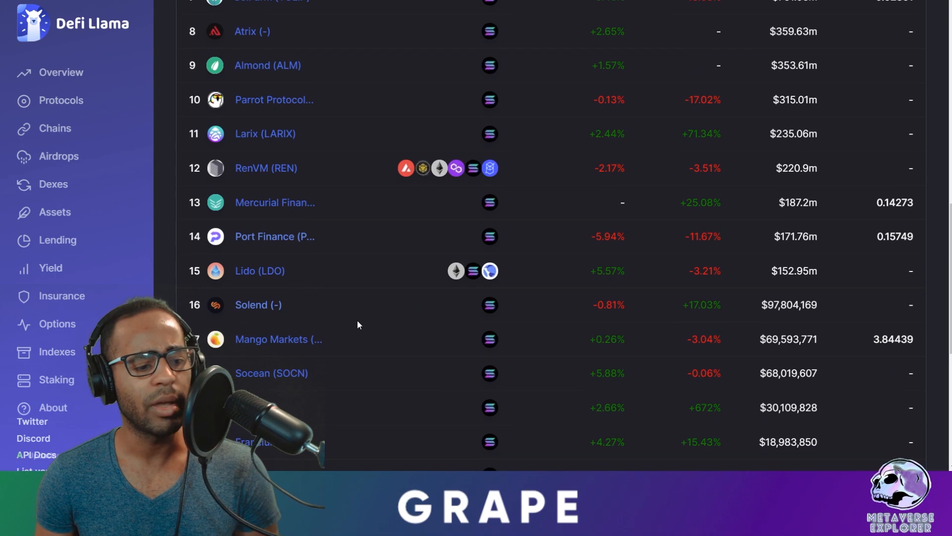
scroll("down", 3)
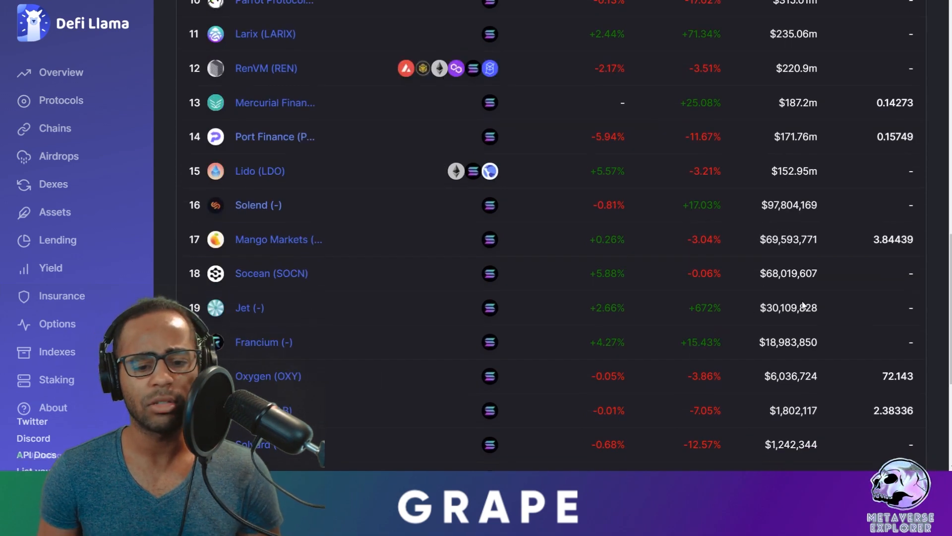
mouse_move(681, 321)
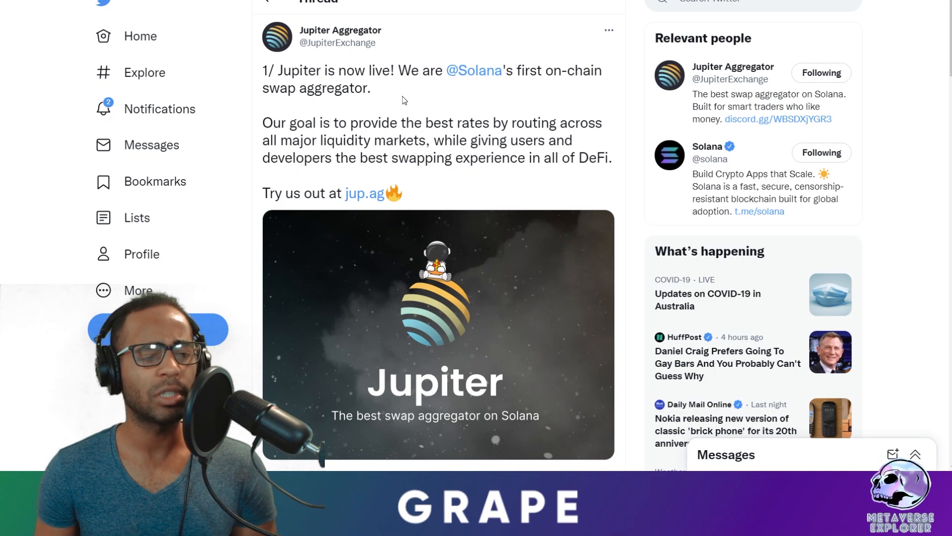
mouse_move(558, 92)
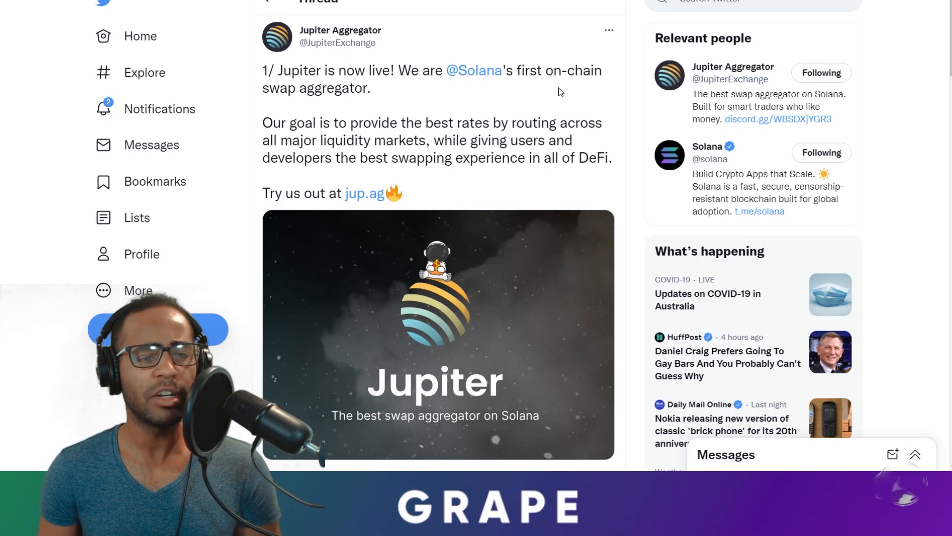
scroll("down", 3)
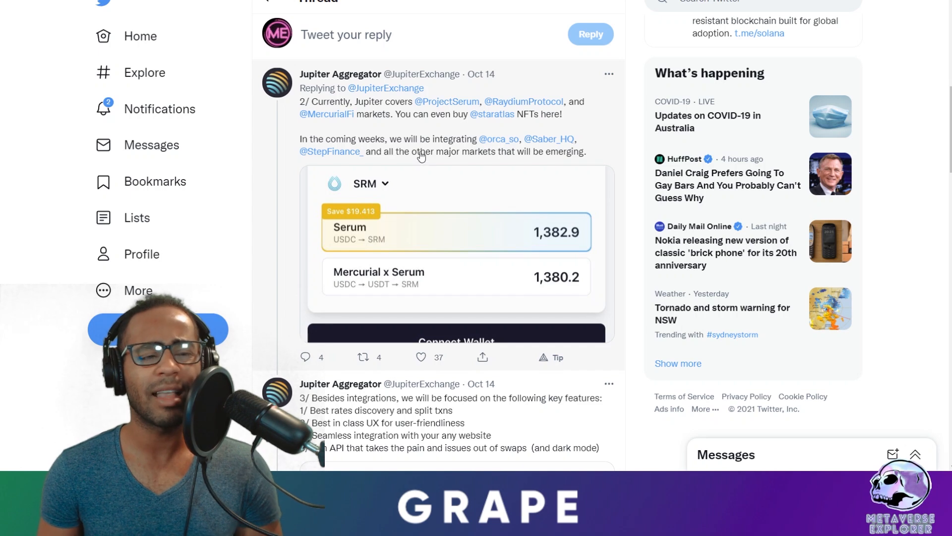
mouse_move(433, 157)
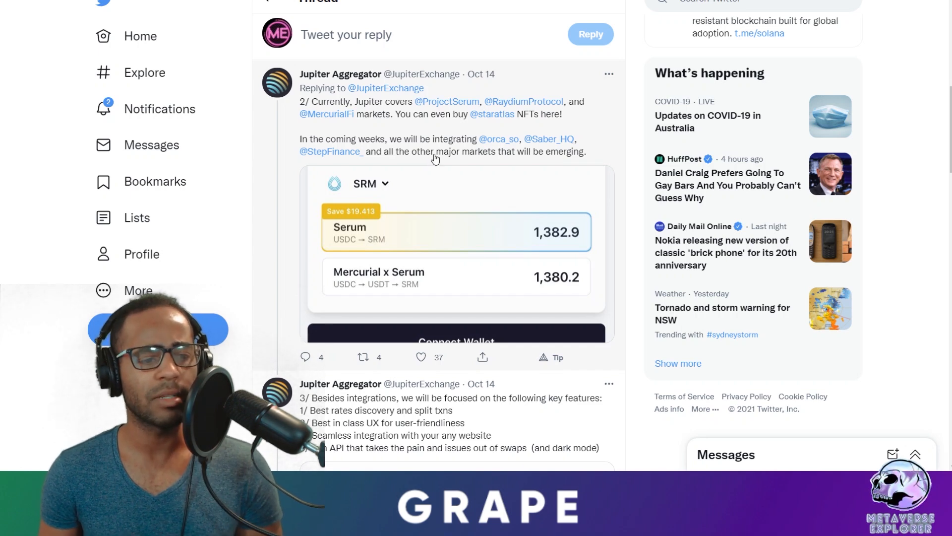
mouse_move(383, 255)
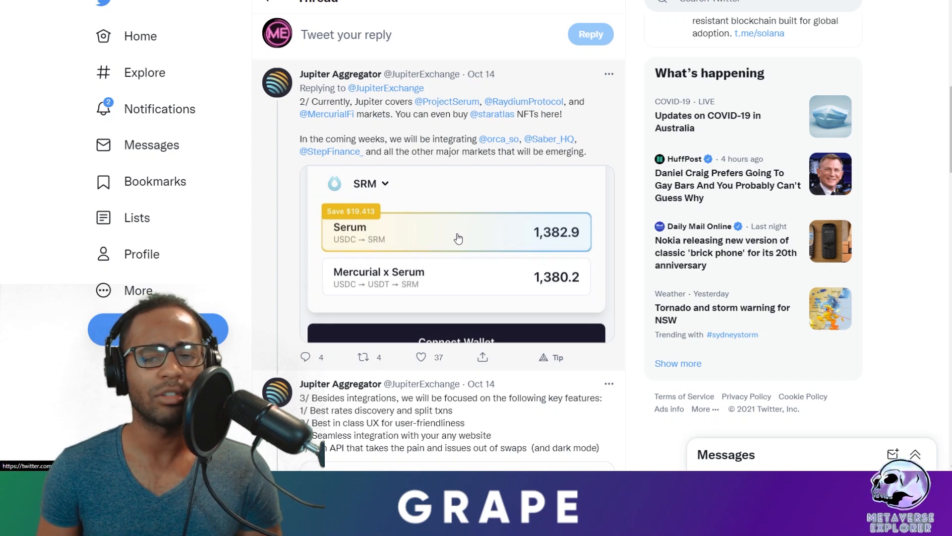
scroll("down", 3)
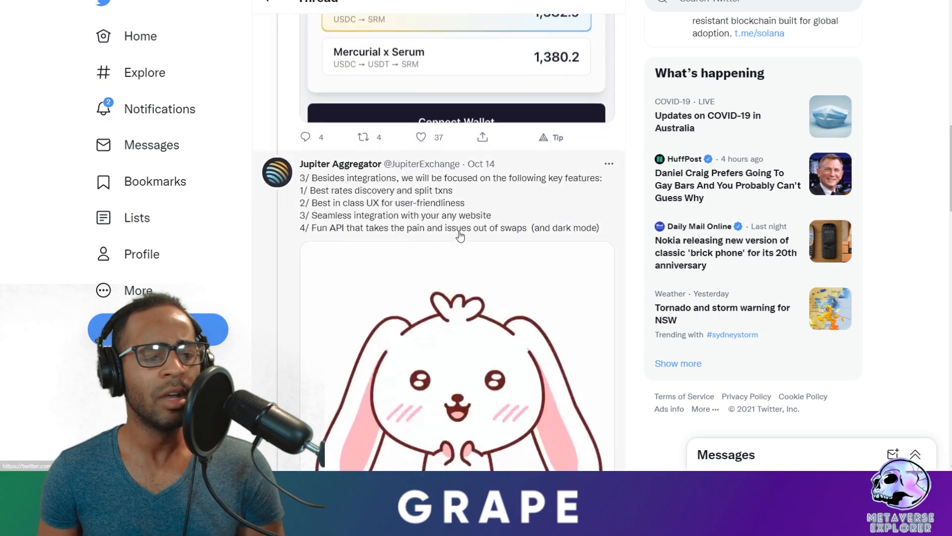
scroll("down", 3)
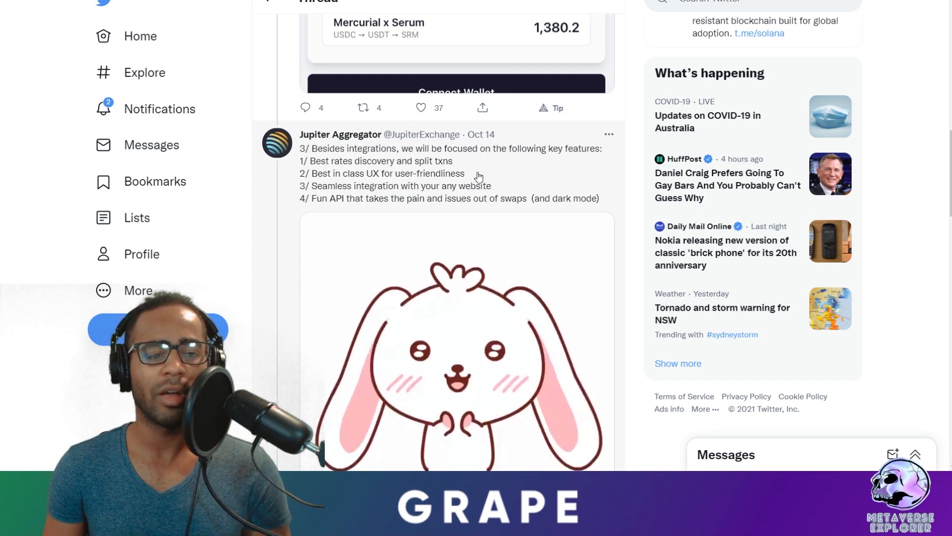
mouse_move(340, 206)
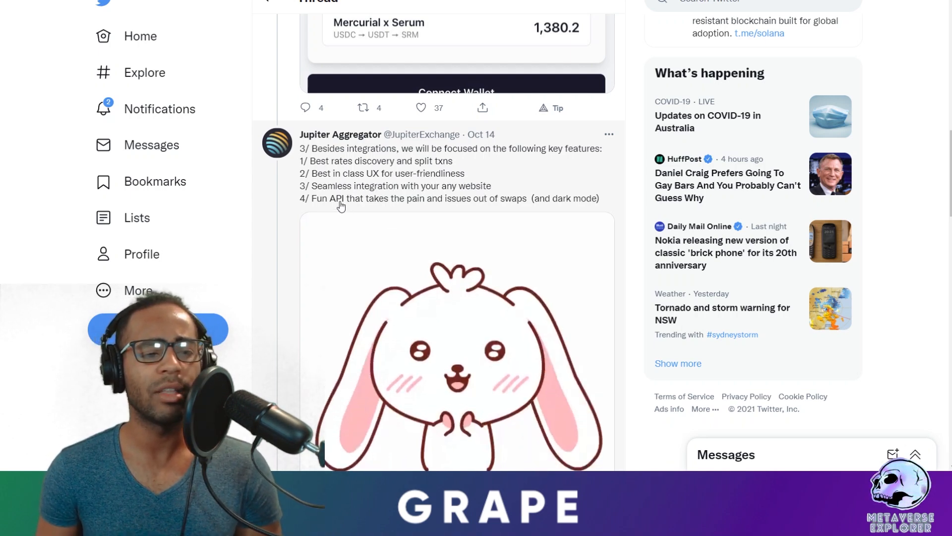
mouse_move(432, 210)
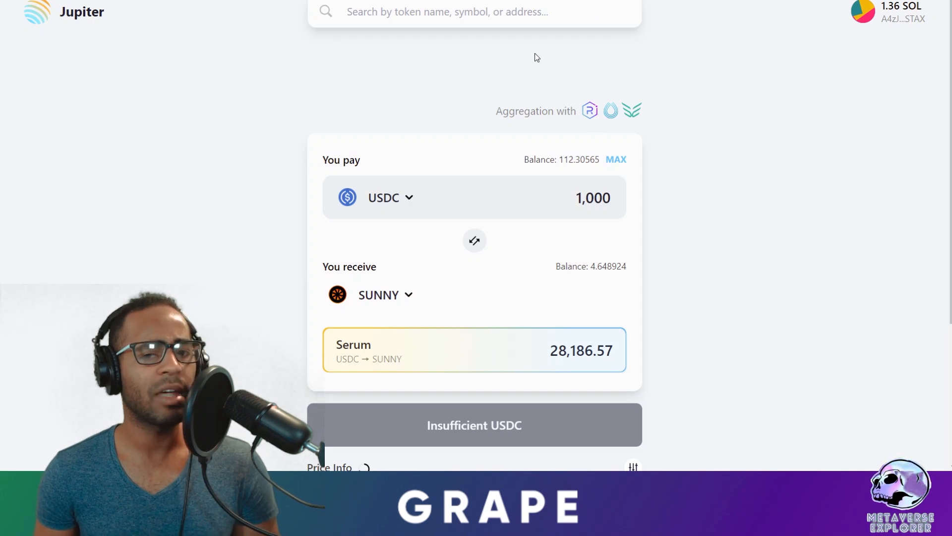
mouse_move(759, 132)
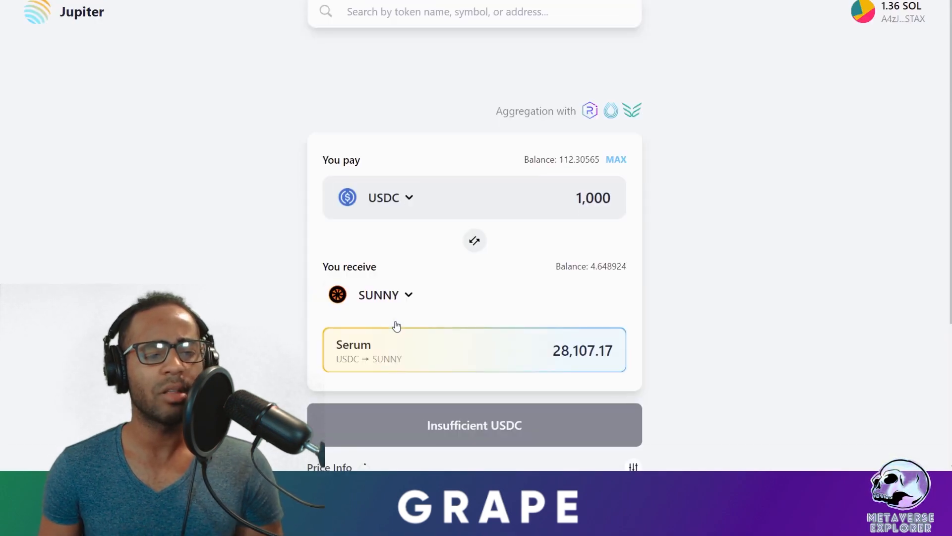
Browse the receive-token list from the SUNNY selector on the 1,000 USDC swap quote.
left_click(385, 295)
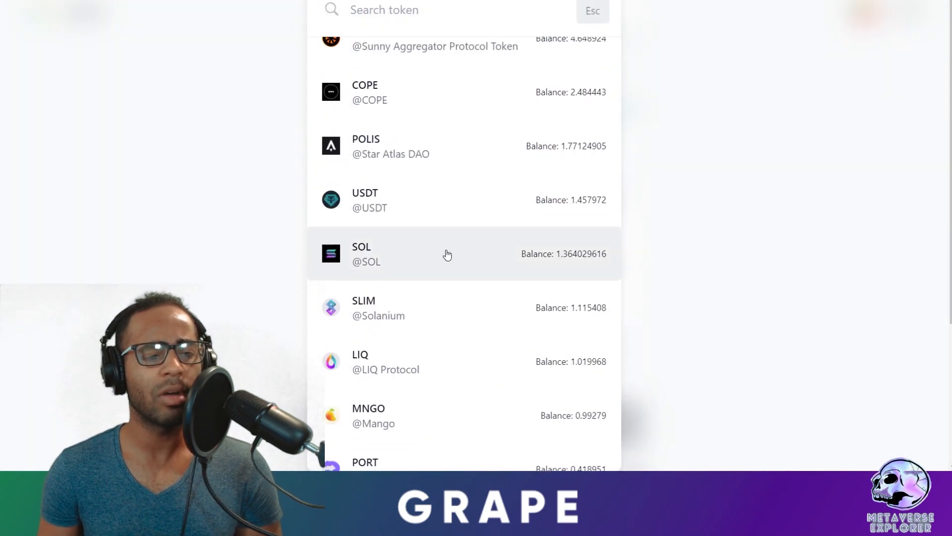
scroll("down", 3)
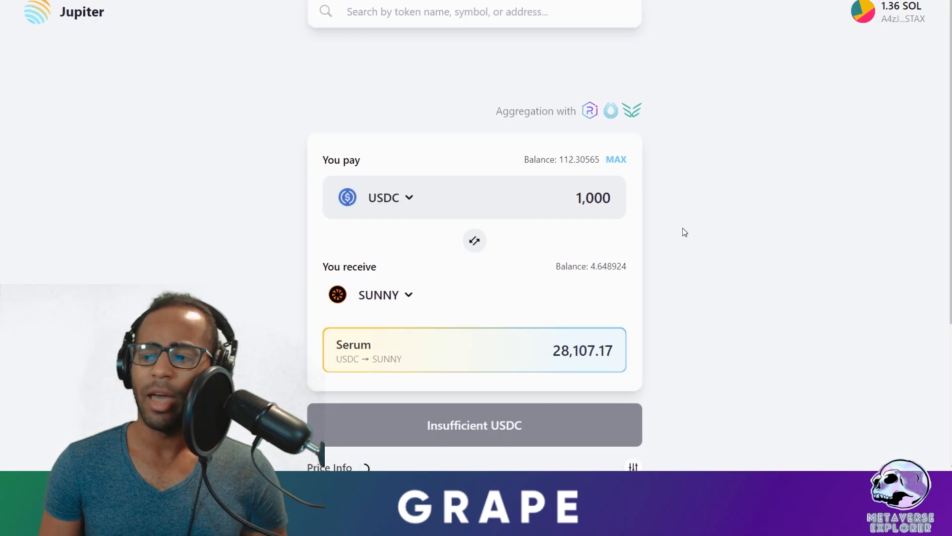
scroll("down", 3)
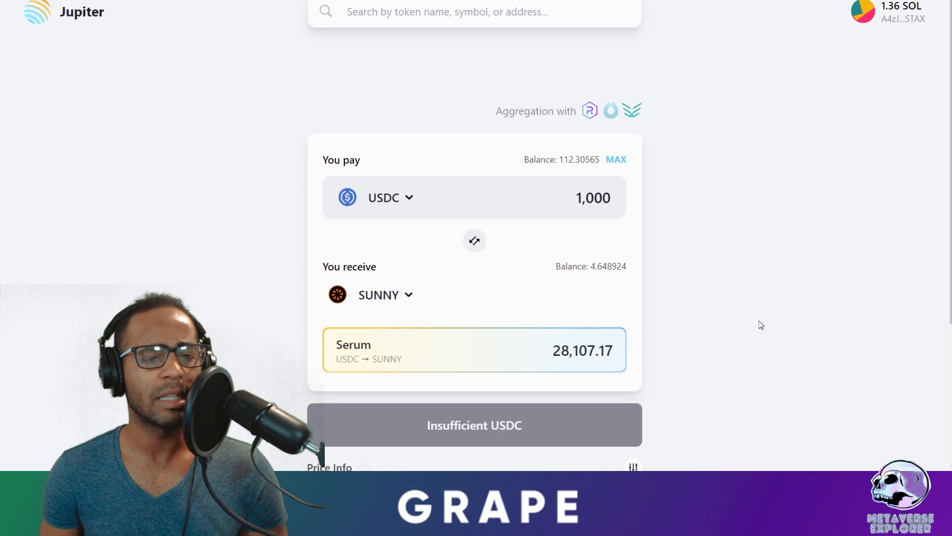
mouse_move(417, 205)
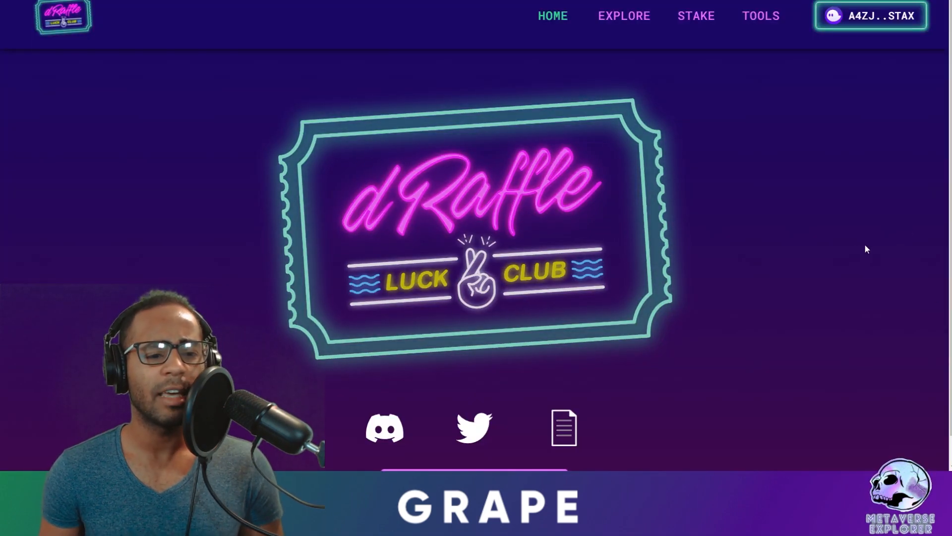
mouse_move(827, 208)
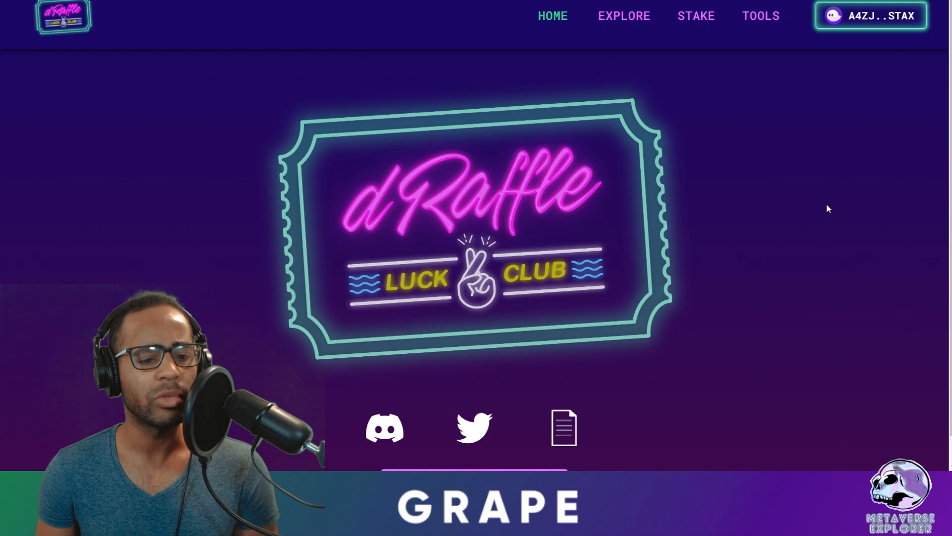
mouse_move(806, 229)
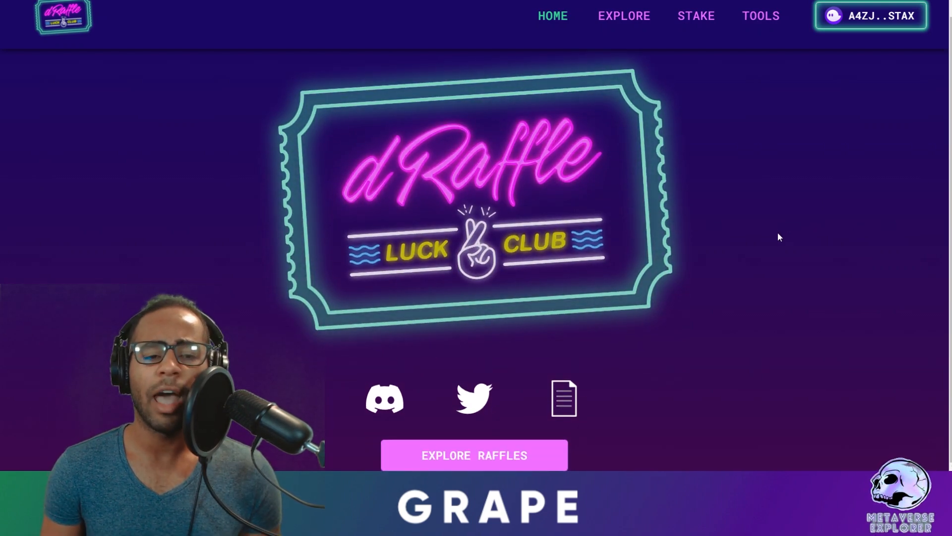
mouse_move(725, 157)
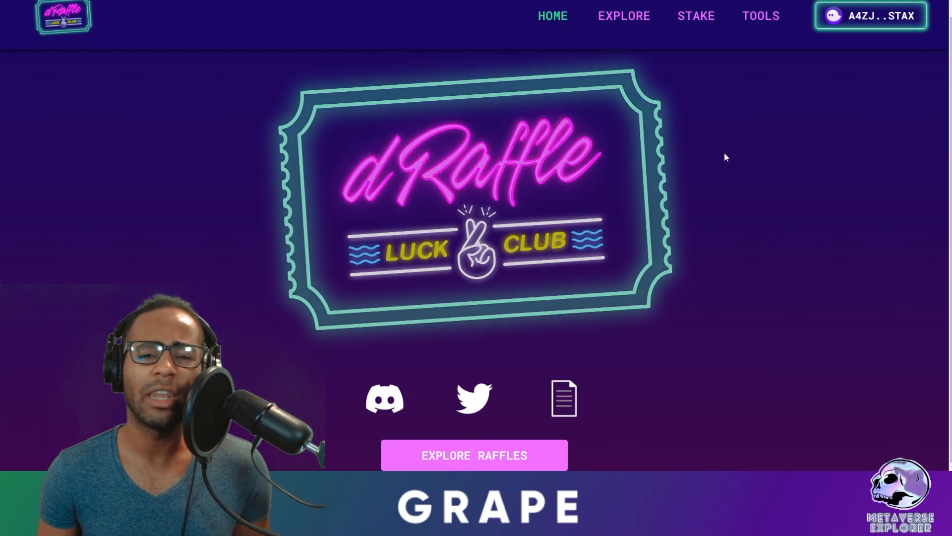
mouse_move(712, 123)
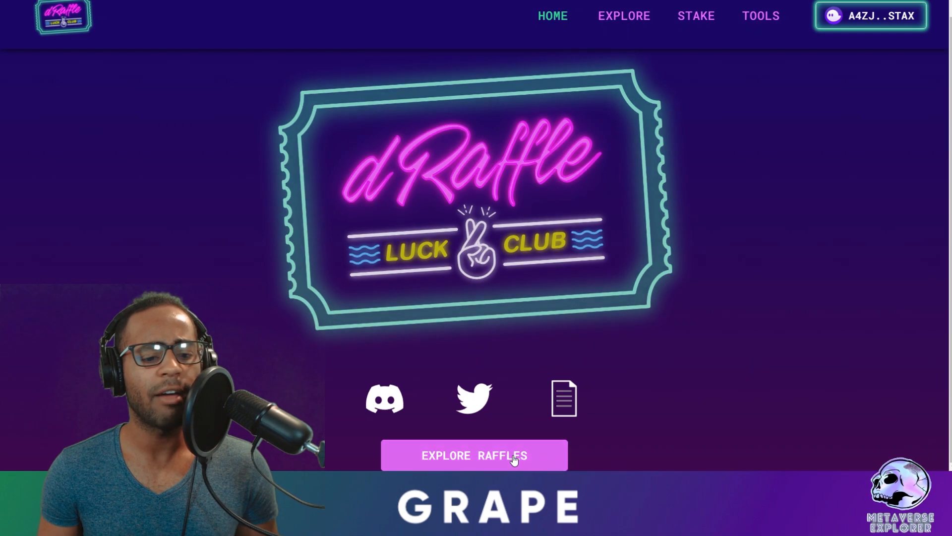
Explore the raffles and reach the ended dRaffle launch raffle with 65 of 5000 tickets sold.
left_click(474, 455)
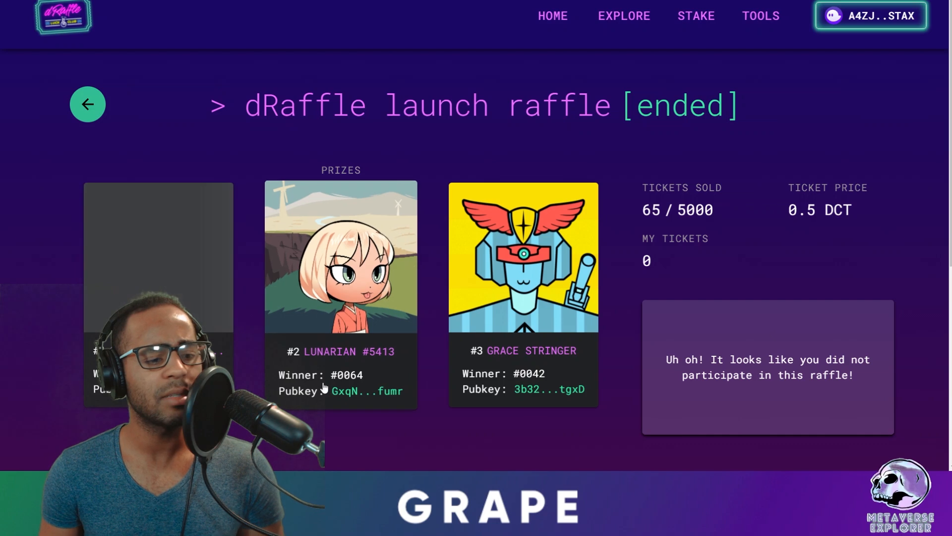
scroll("down", 3)
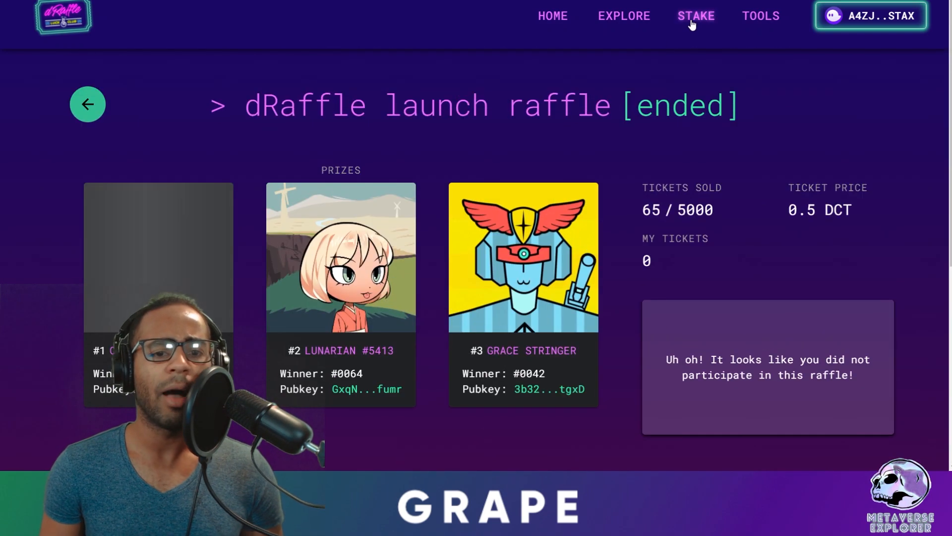
Go to the DCT staking page showing 0 DCT staked and 15% daily rewards.
left_click(695, 16)
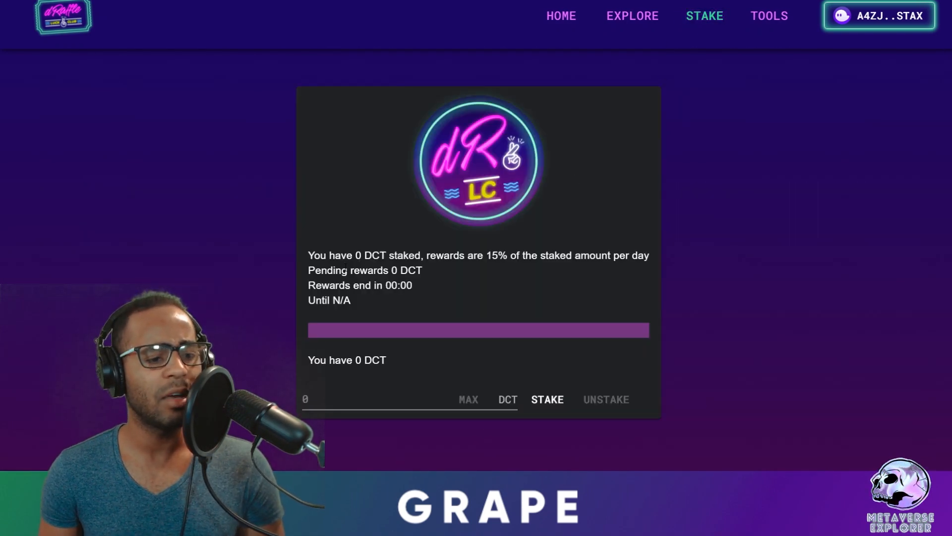
left_click_drag(466, 255, 518, 255)
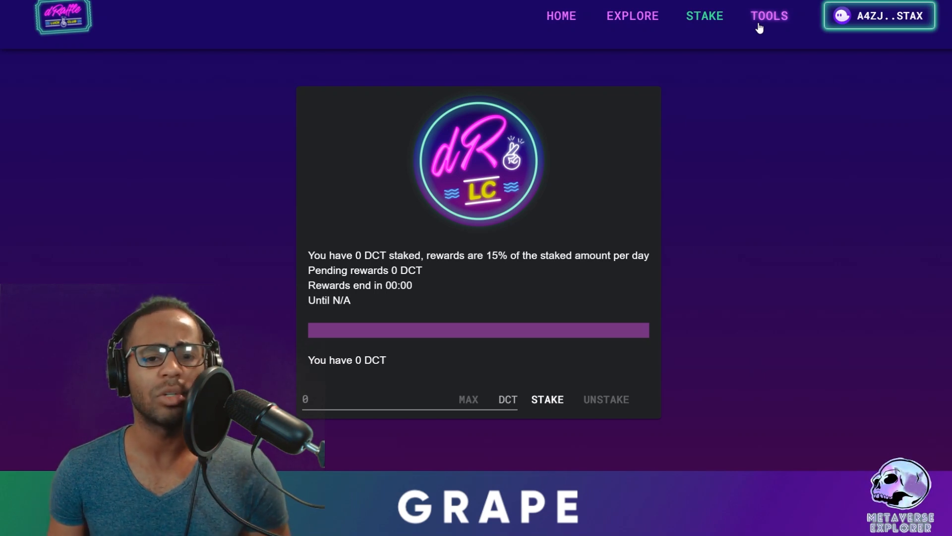
Go to the Wallet Cleanup Tool reporting 18 empty token accounts to close.
left_click(768, 16)
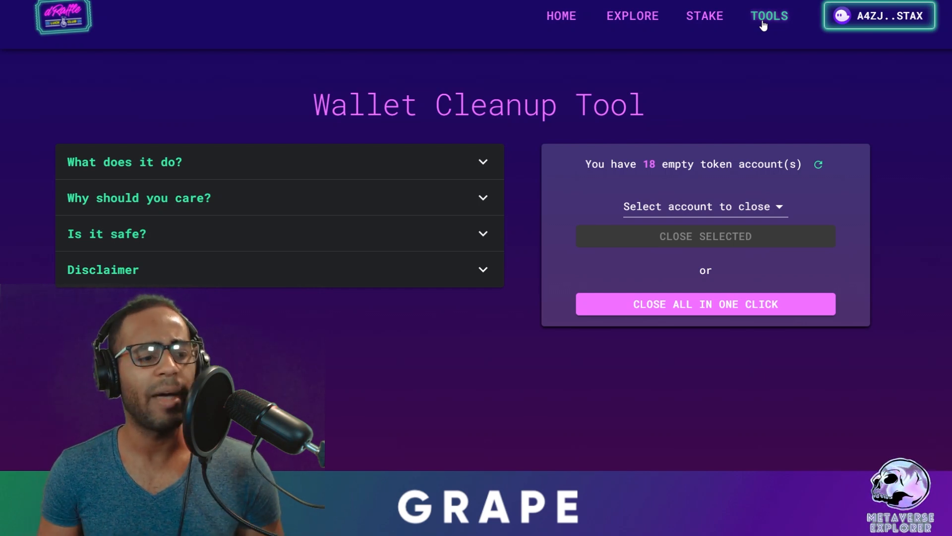
mouse_move(812, 87)
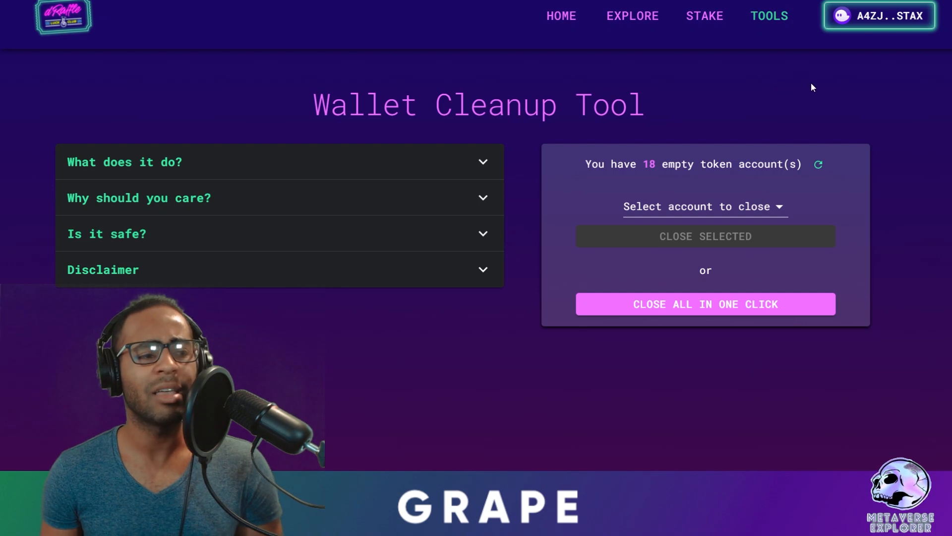
mouse_move(797, 117)
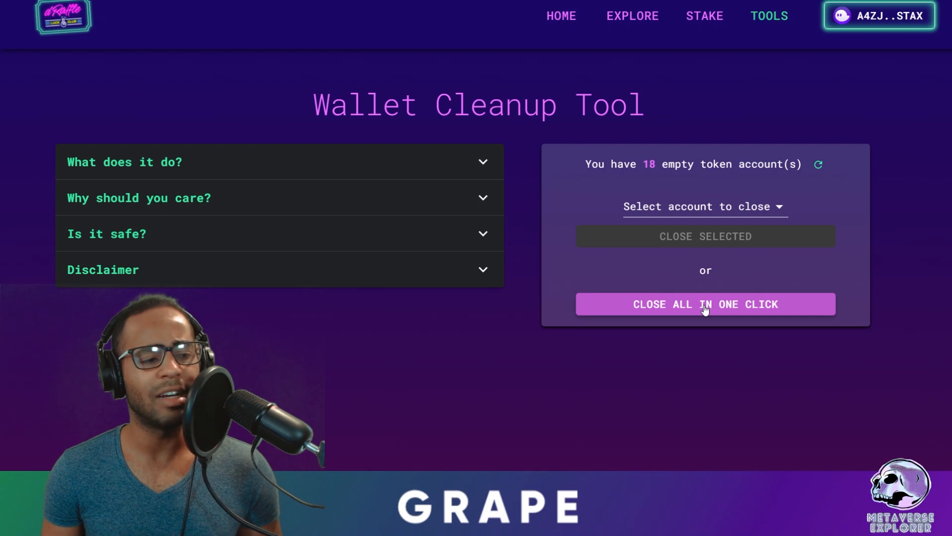
mouse_move(690, 358)
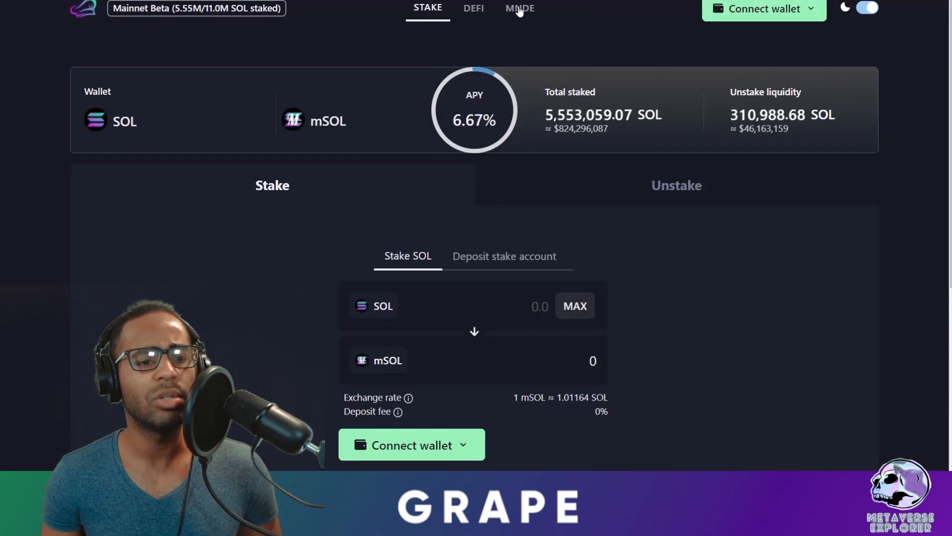
View the MNDE farming page with mSOL at 35.7% APR and mSOL-SOL LP at 45.14% APR.
left_click(519, 8)
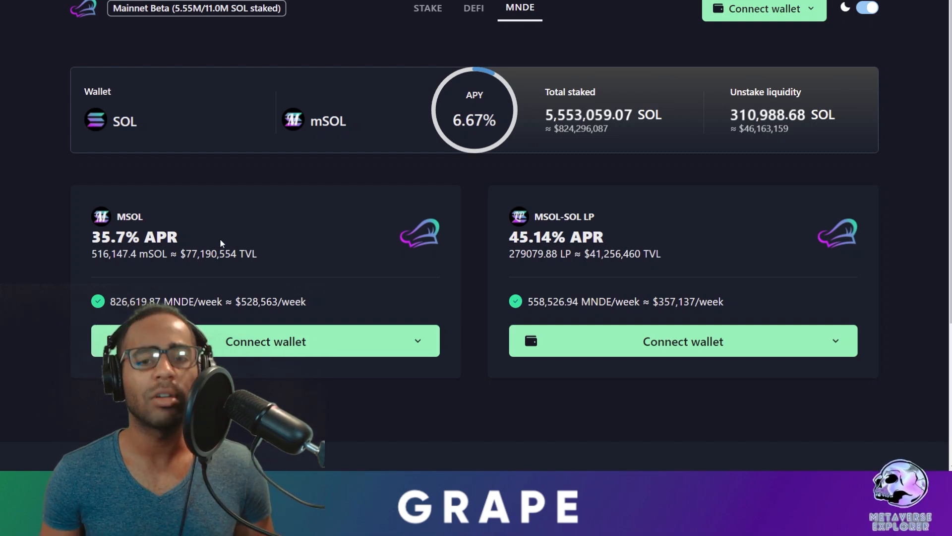
mouse_move(333, 250)
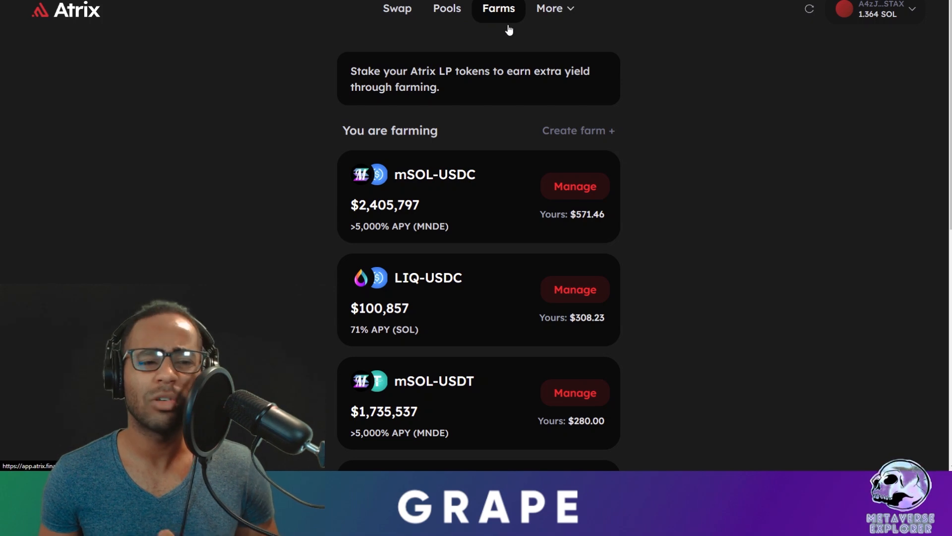
Review the Atrix Pools list led by USDT-USDC at $87.4M and mSOL-SOL at $86.8M.
left_click(446, 9)
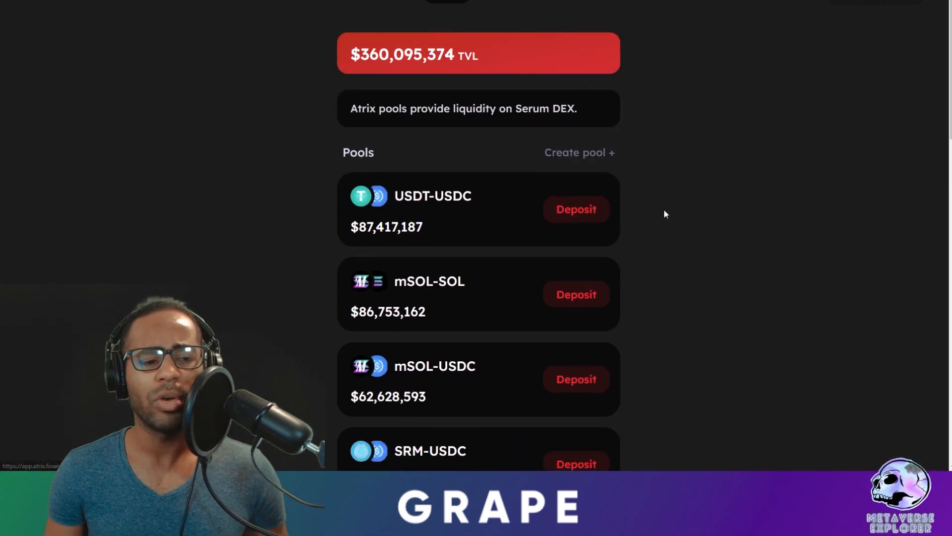
scroll("down", 3)
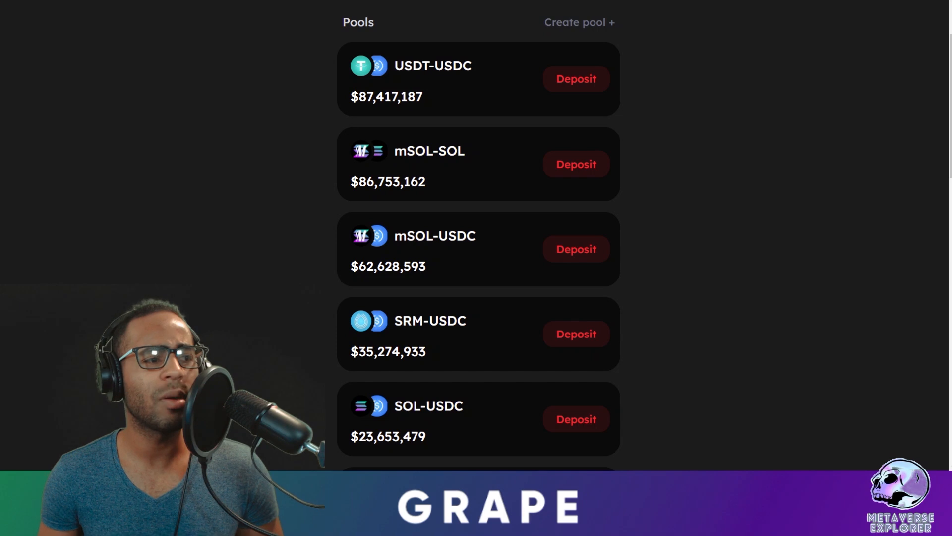
left_click(519, 7)
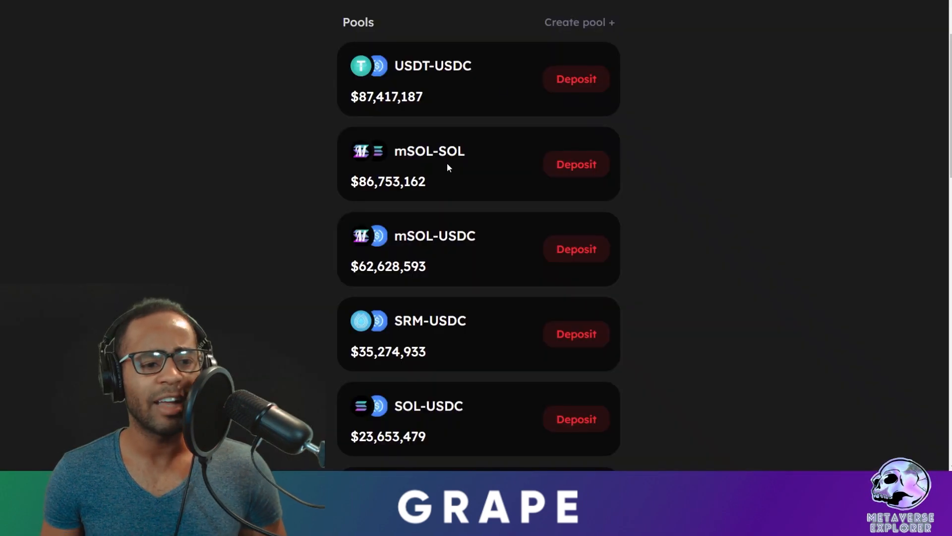
mouse_move(406, 195)
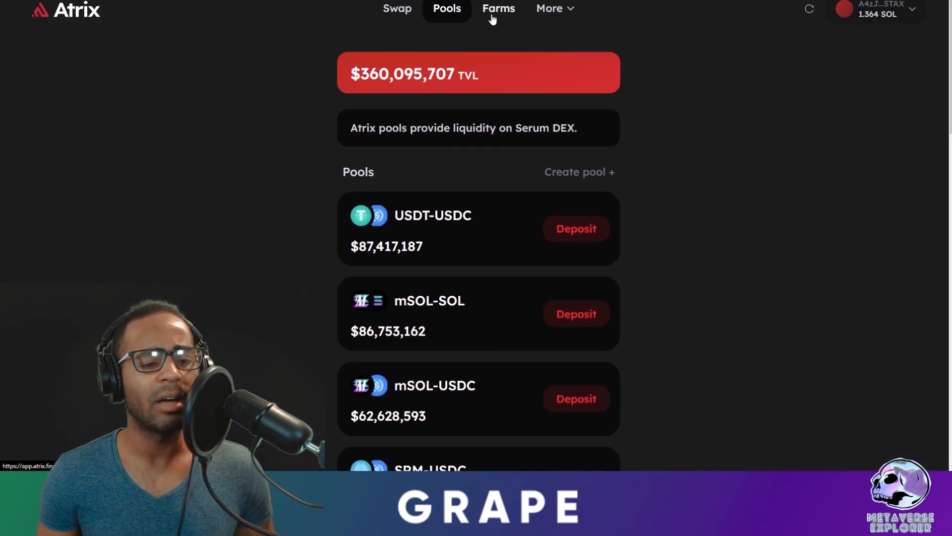
Review the Atrix Farms list including mSOL-USDC and mSOL-USDT farms at over 5,000% APY.
left_click(498, 8)
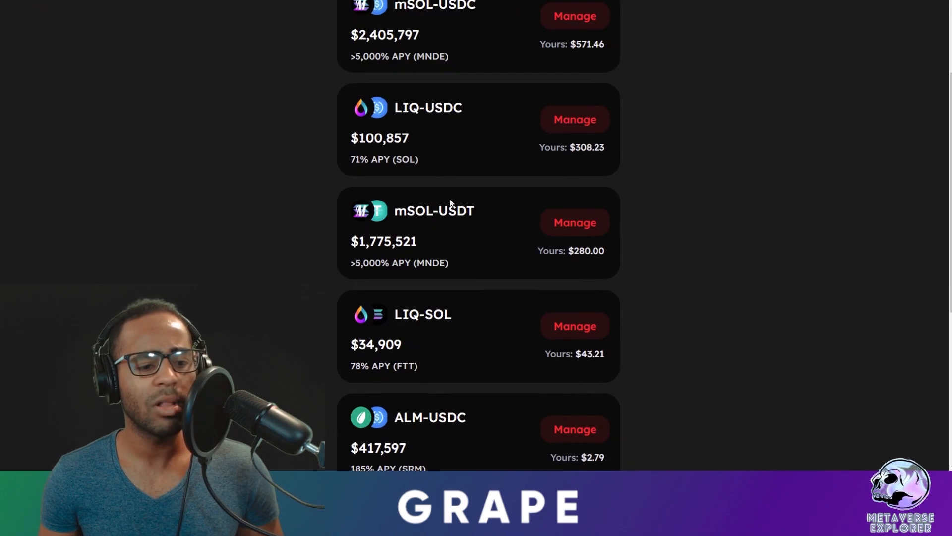
scroll("down", 3)
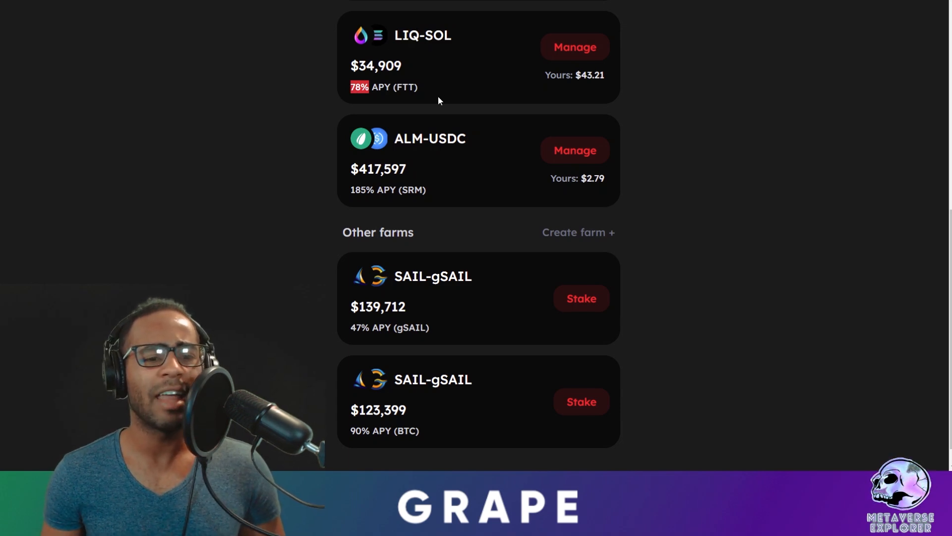
scroll("down", 3)
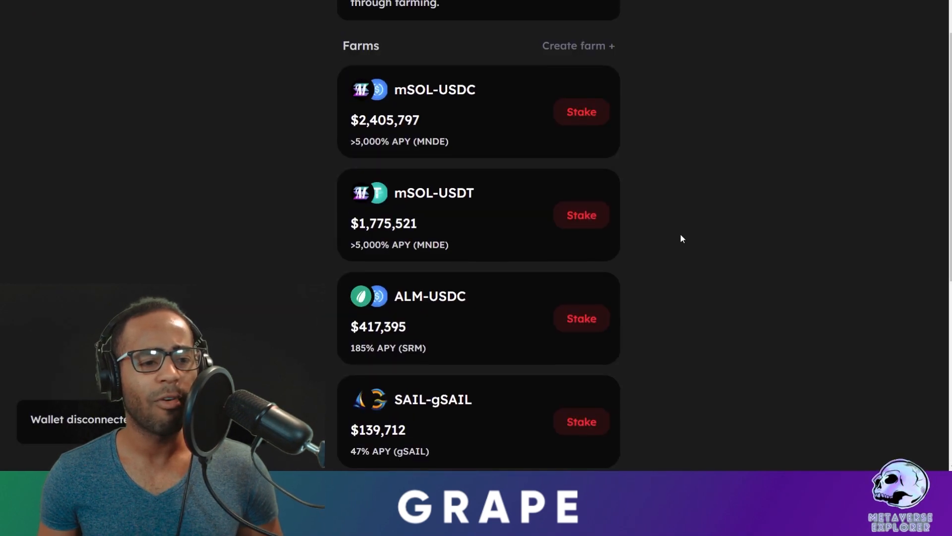
Scroll the full farms list down to LIQ-USDC and LIQ-SOL, with mSOL-USDC at $2,411,708.
scroll("up", 3)
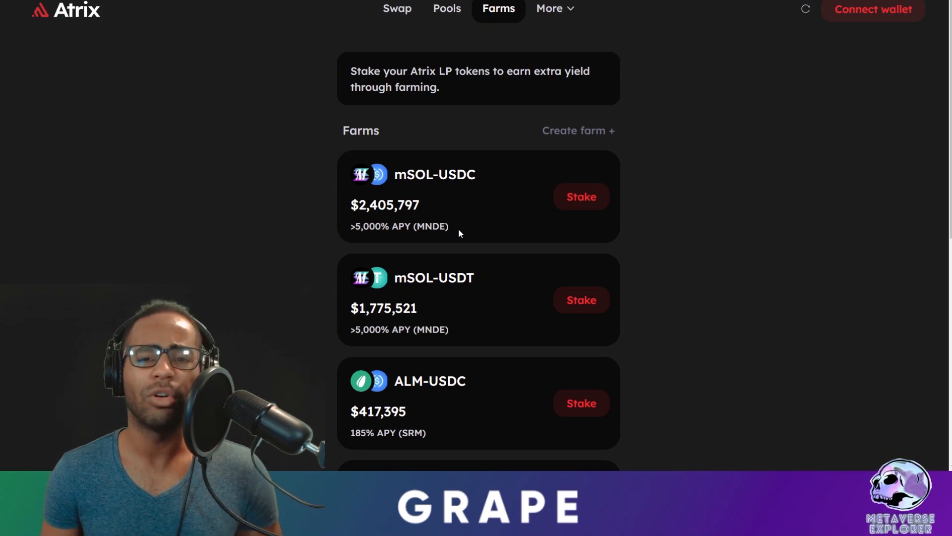
mouse_move(543, 261)
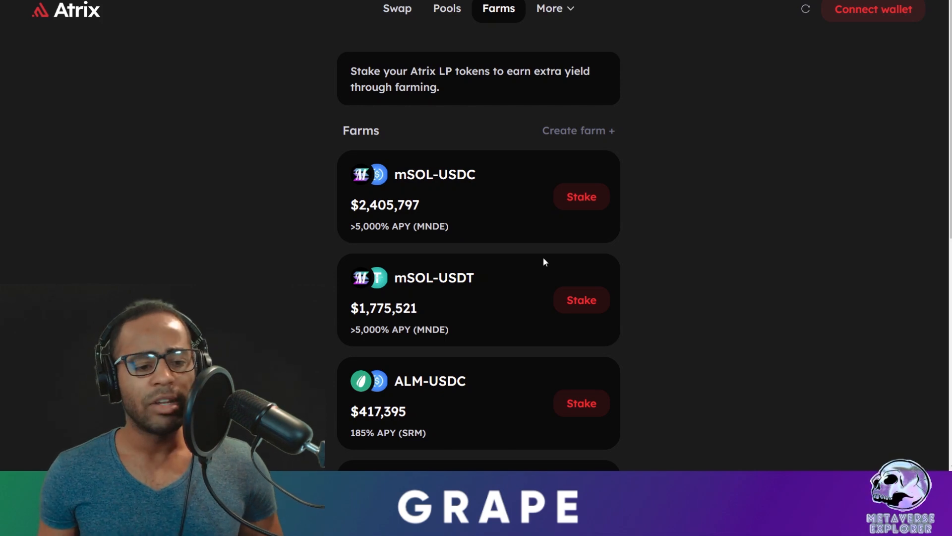
scroll("down", 3)
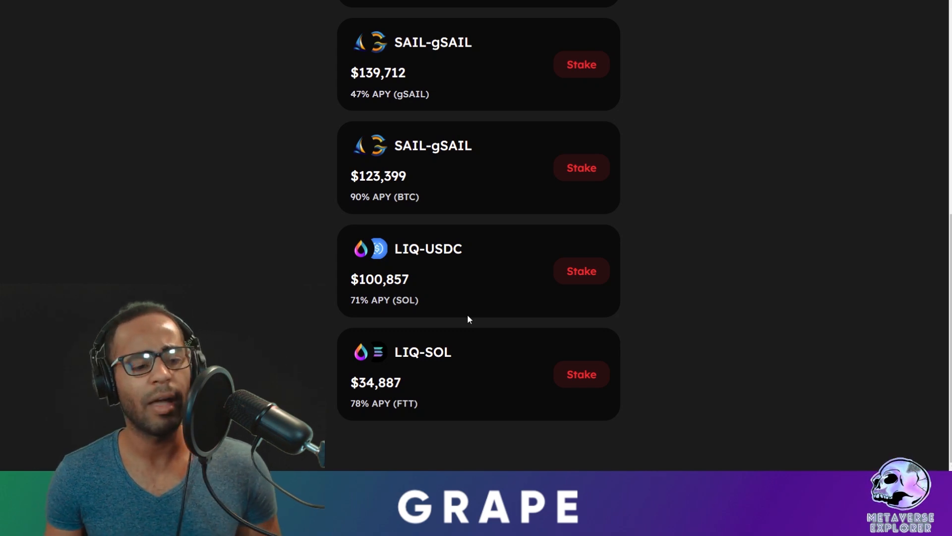
mouse_move(761, 287)
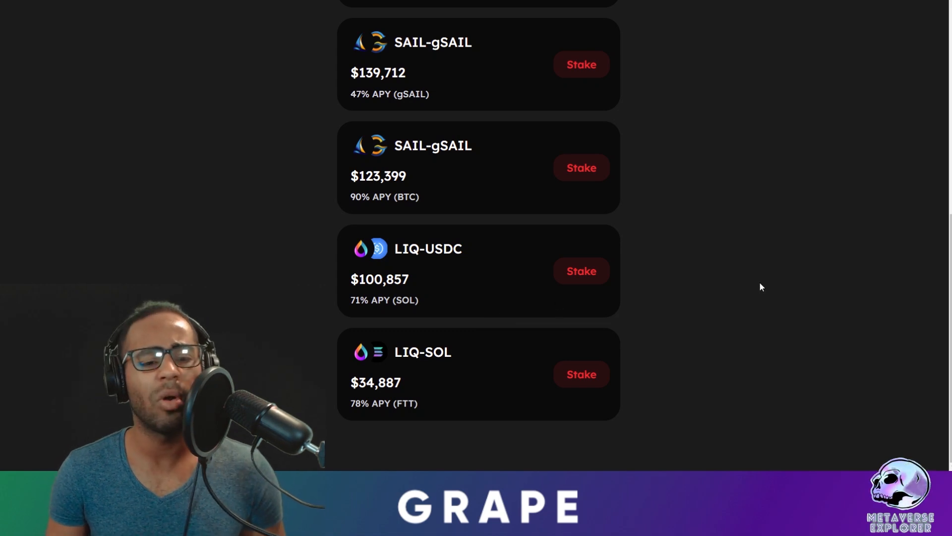
scroll("up", 3)
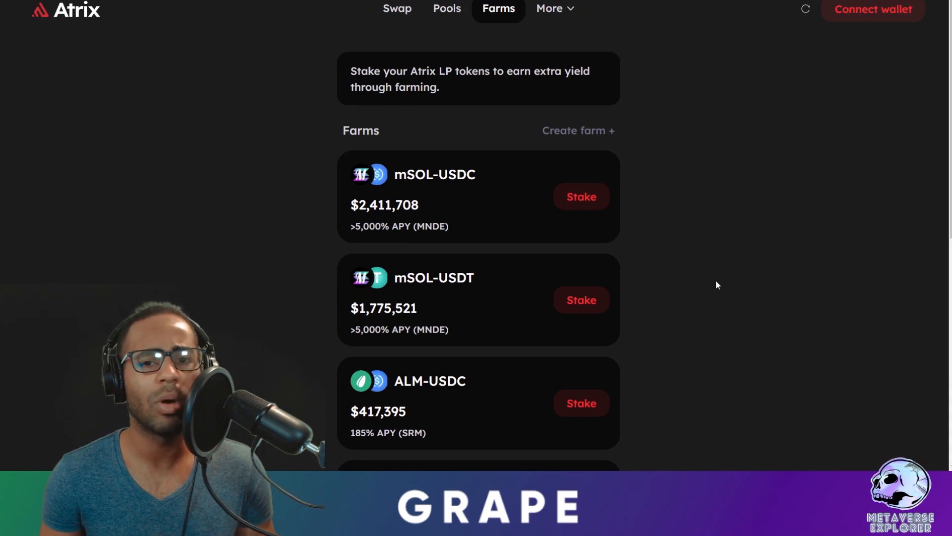
mouse_move(898, 346)
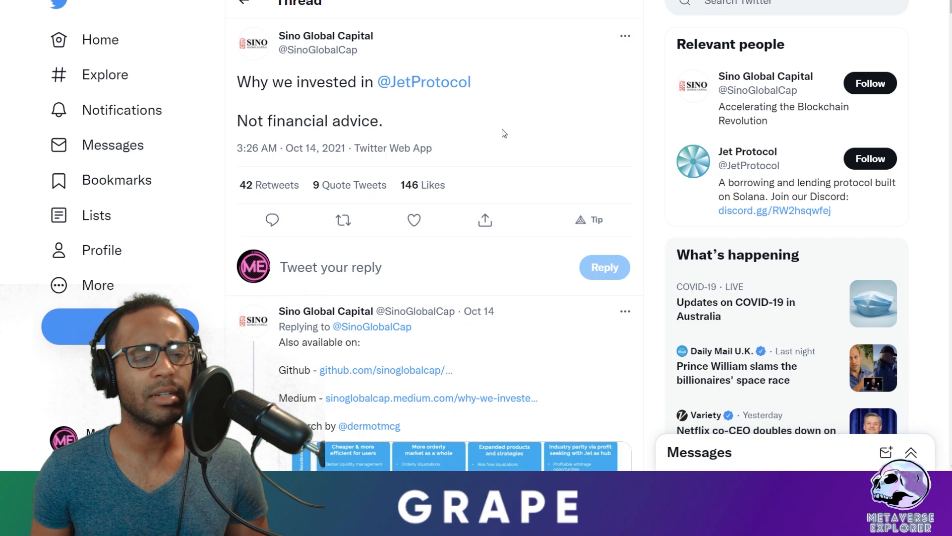
mouse_move(407, 128)
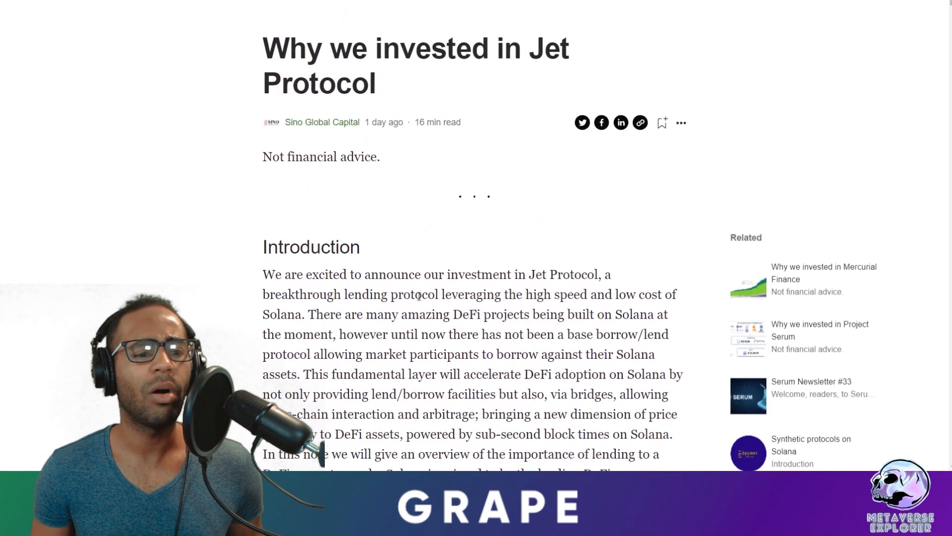
scroll("down", 3)
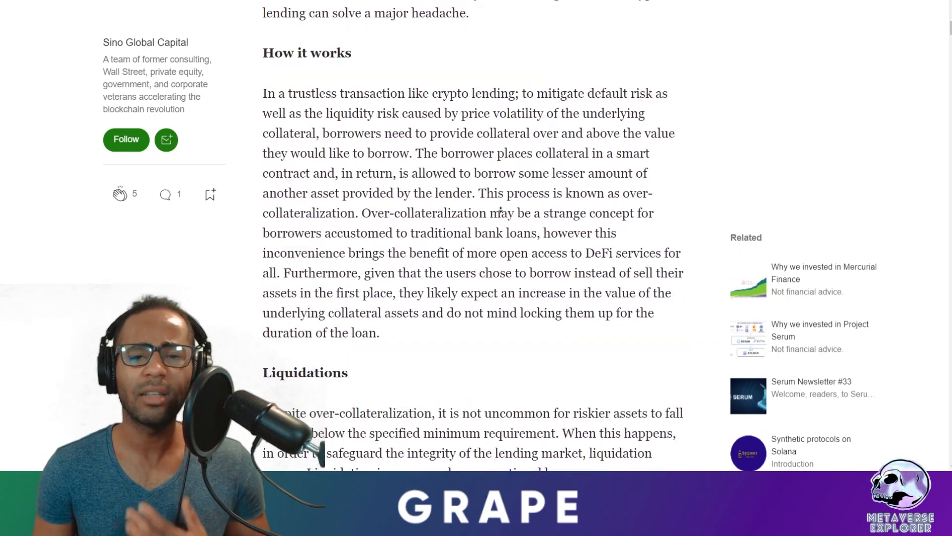
scroll("down", 3)
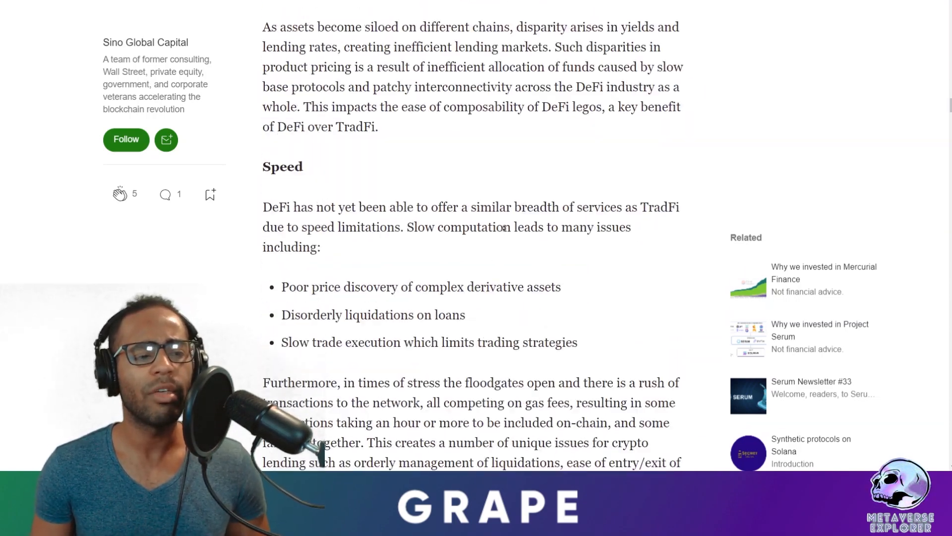
scroll("down", 3)
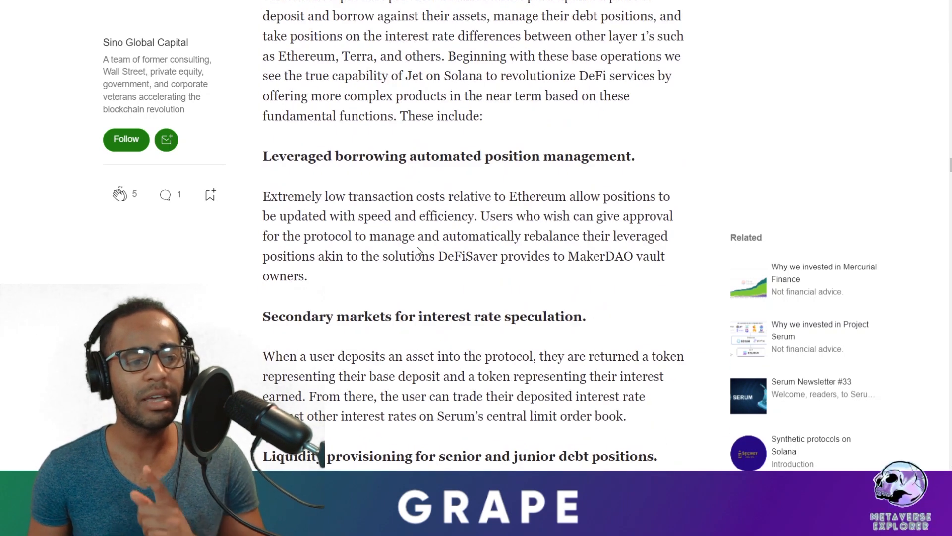
scroll("down", 3)
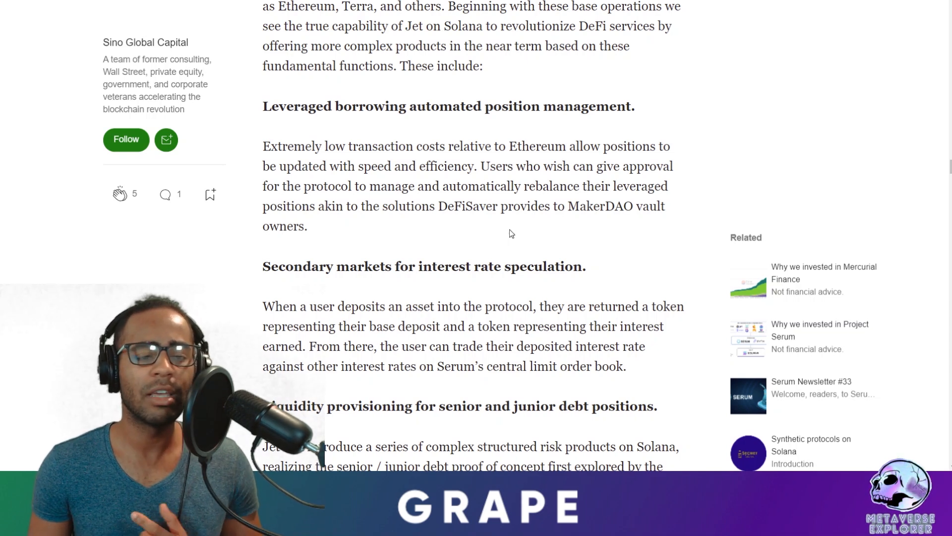
mouse_move(480, 252)
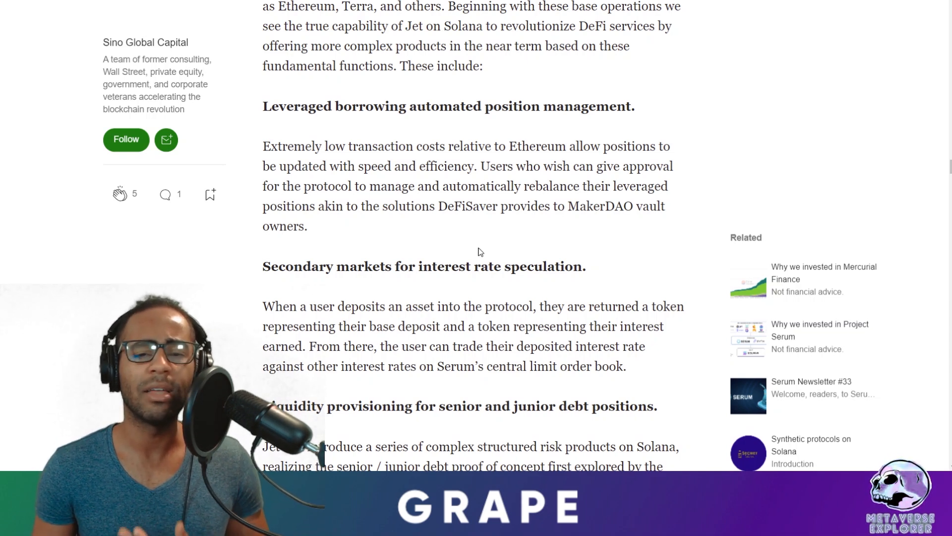
scroll("down", 3)
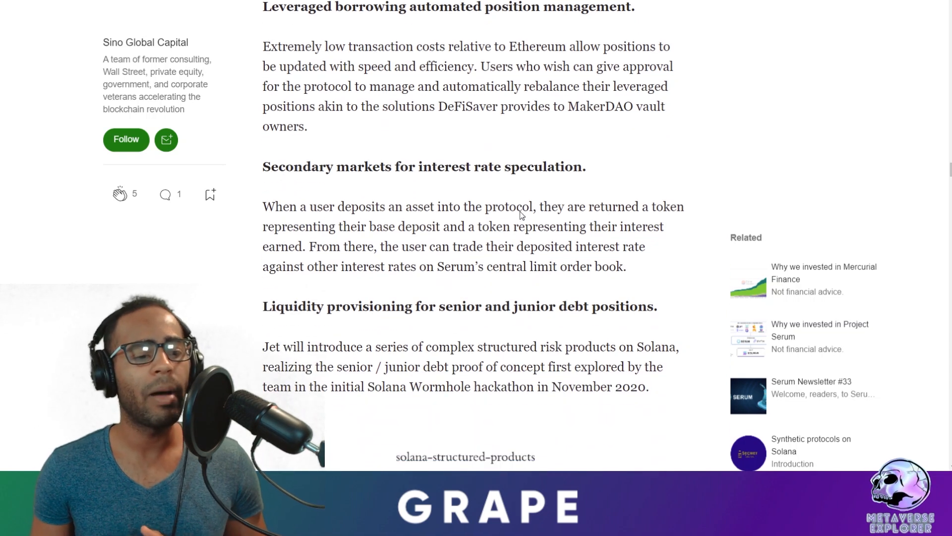
mouse_move(547, 223)
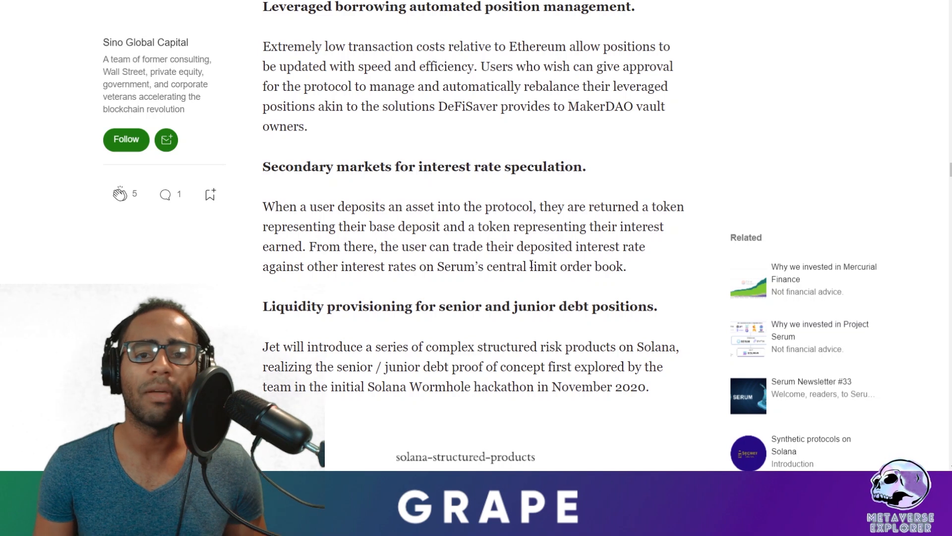
scroll("down", 3)
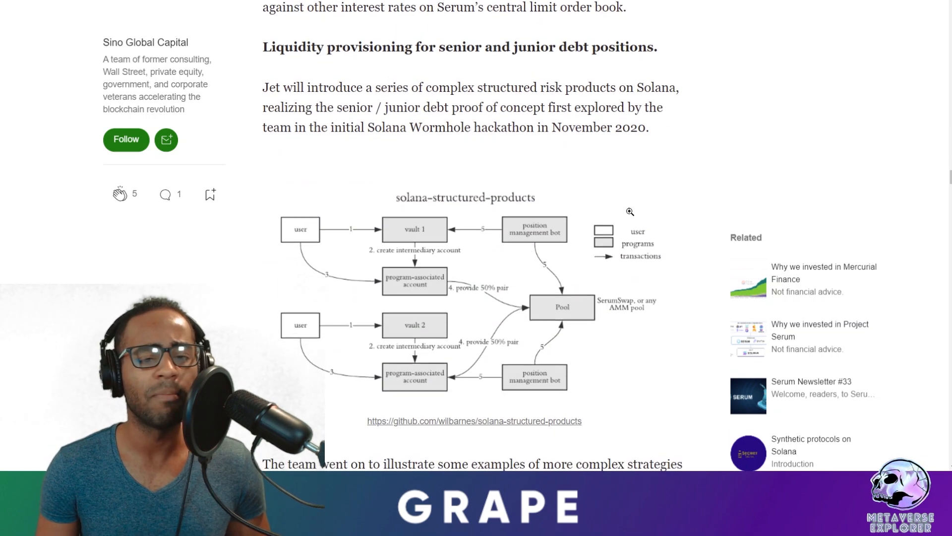
scroll("down", 3)
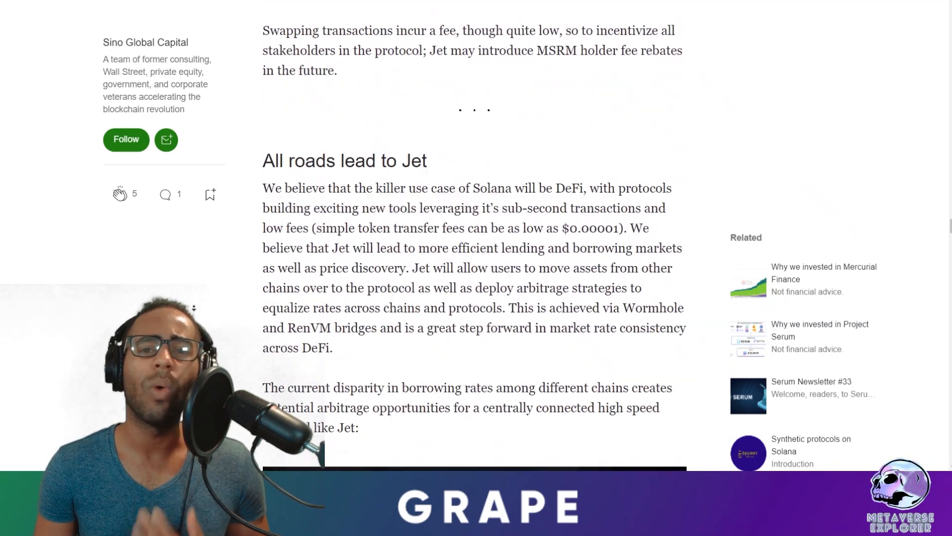
scroll("down", 3)
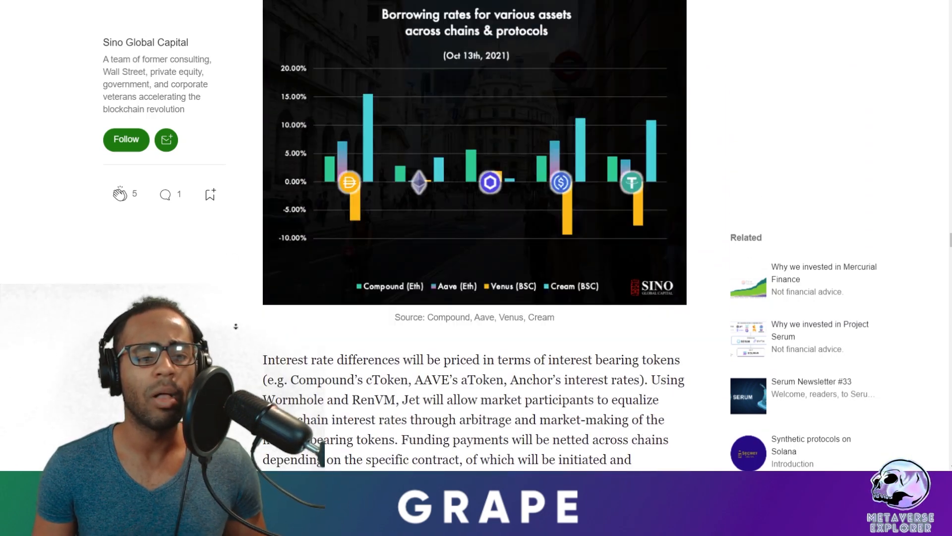
scroll("down", 3)
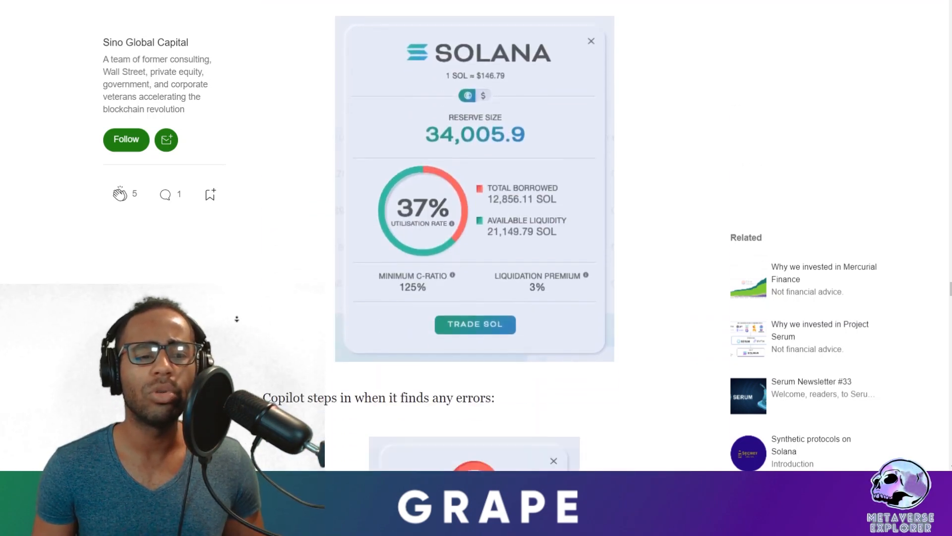
scroll("down", 3)
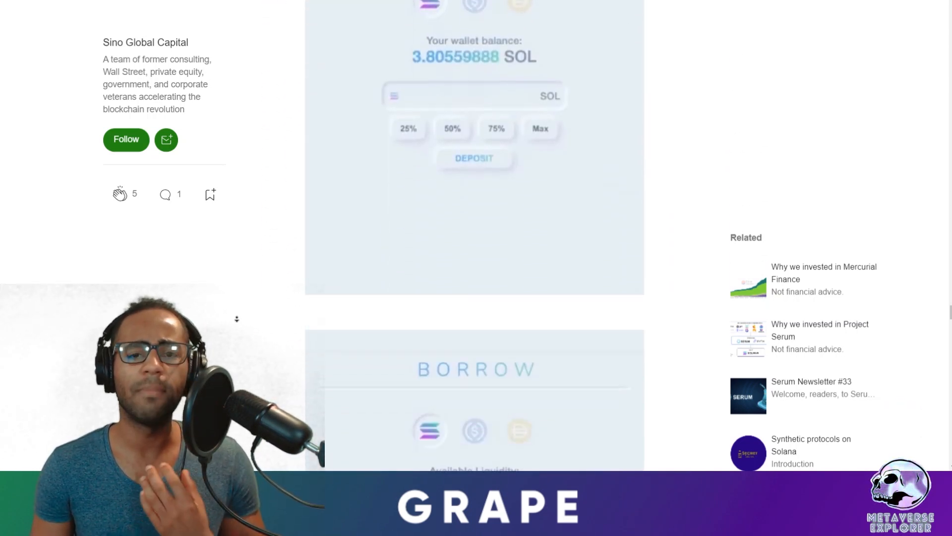
scroll("down", 3)
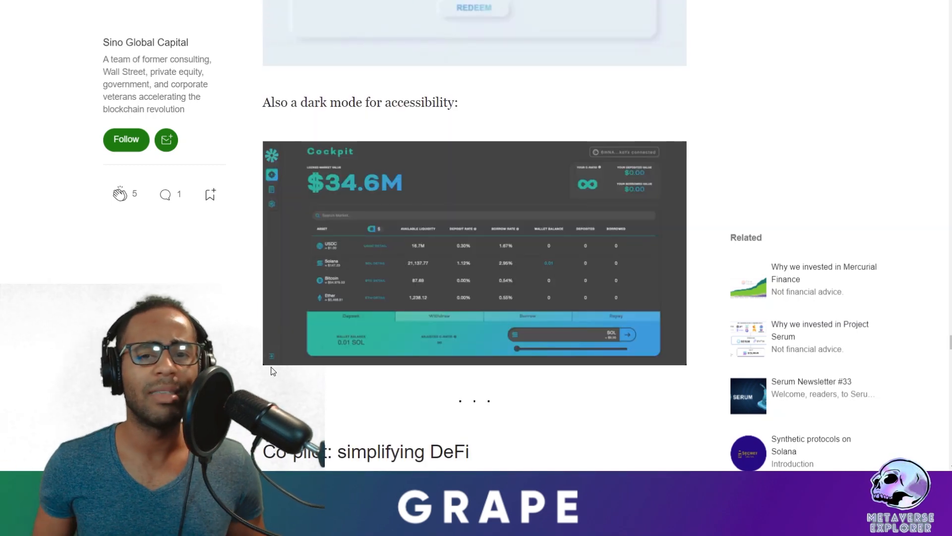
scroll("down", 3)
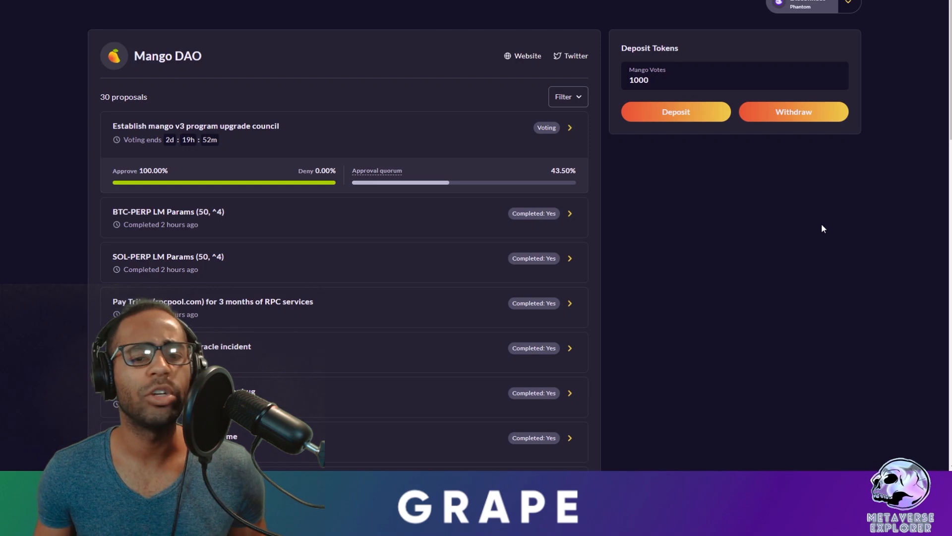
mouse_move(813, 246)
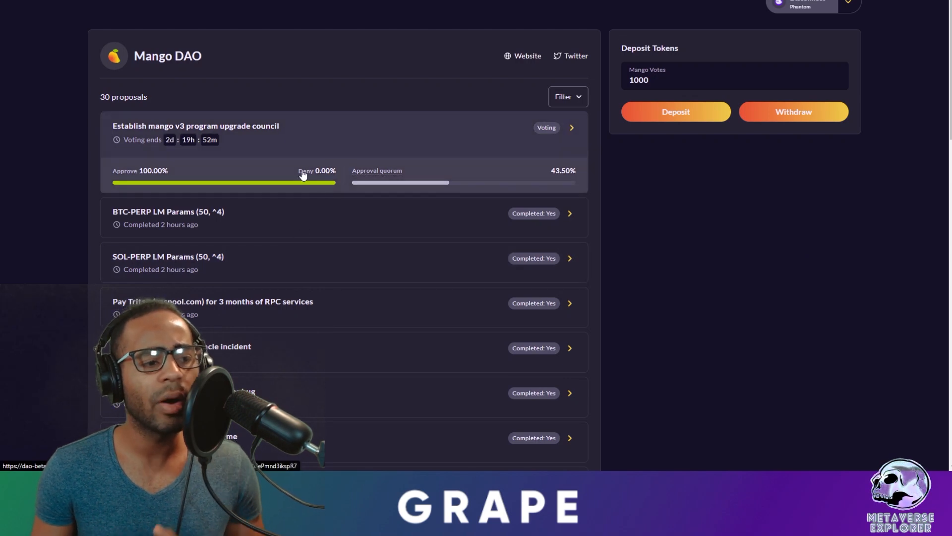
mouse_move(170, 134)
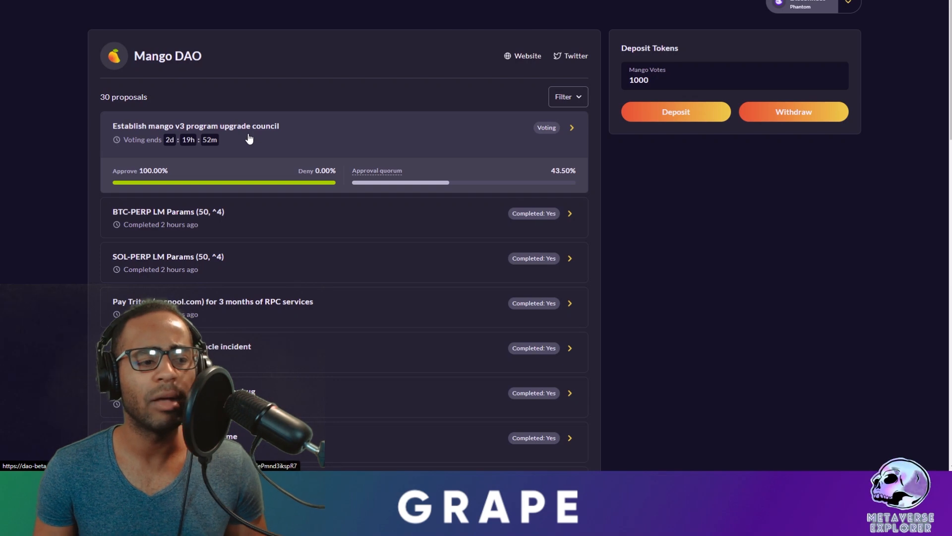
mouse_move(187, 176)
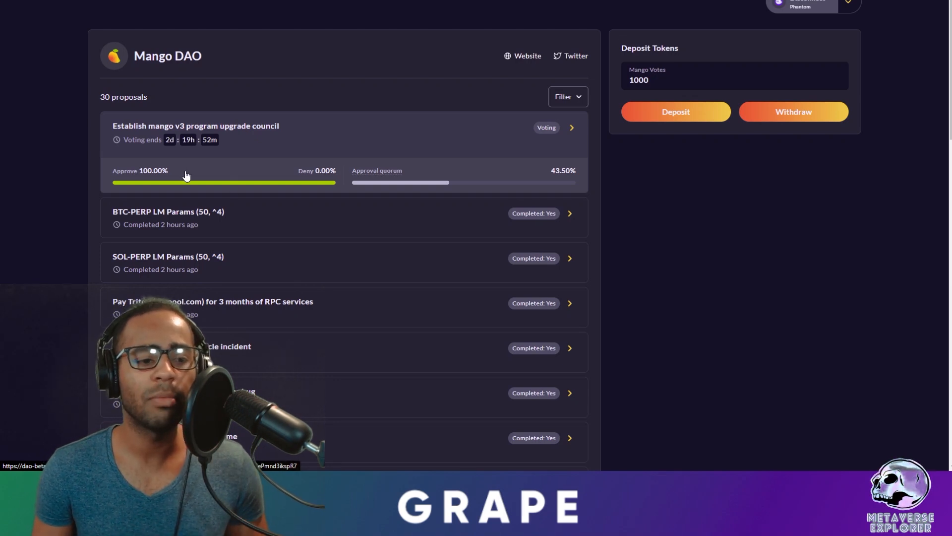
Scroll the Mango DAO proposals and view 'Establish mango v3 program upgrade council' with 87,000,008 approve votes.
scroll("down", 3)
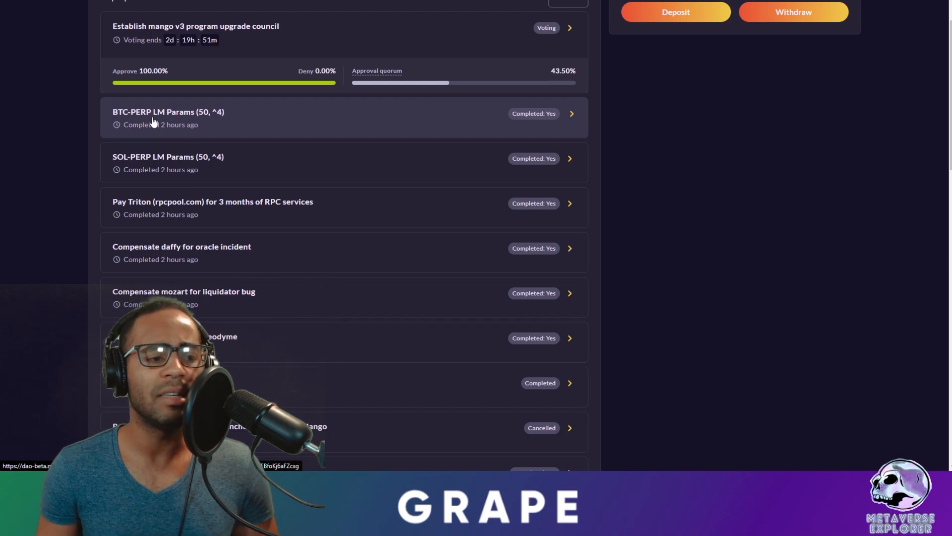
scroll("down", 3)
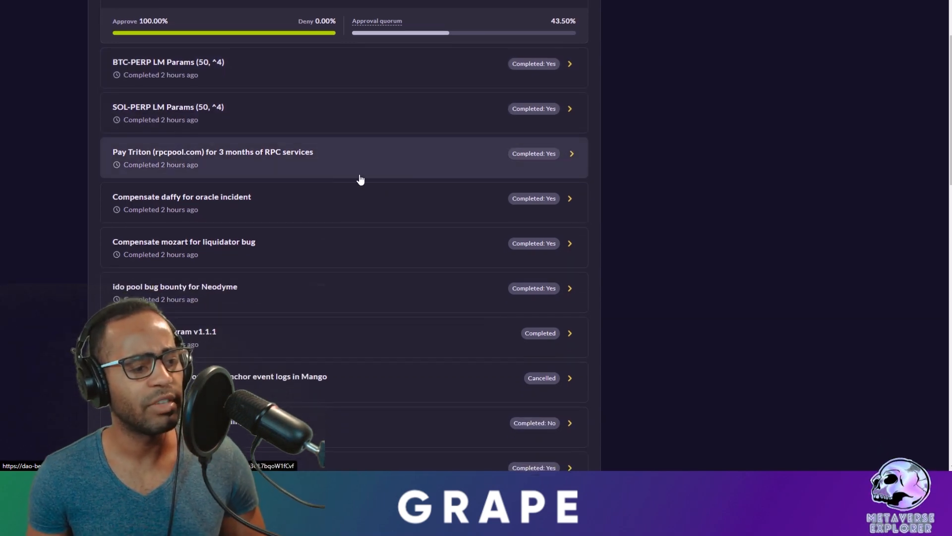
scroll("down", 3)
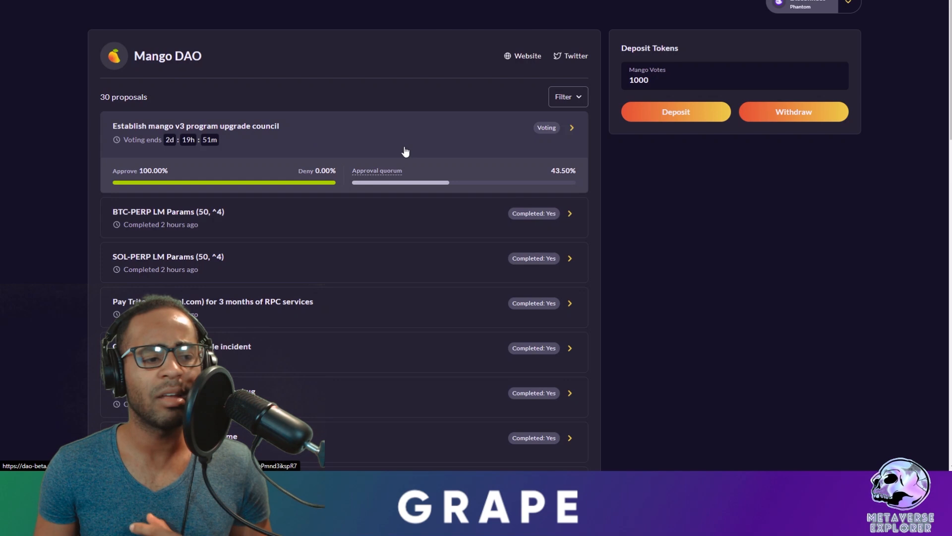
left_click(195, 126)
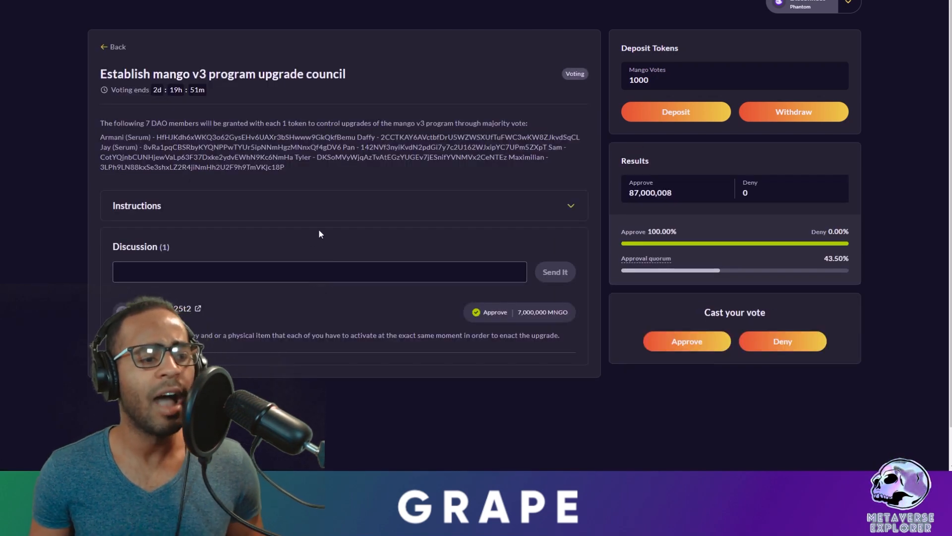
mouse_move(686, 340)
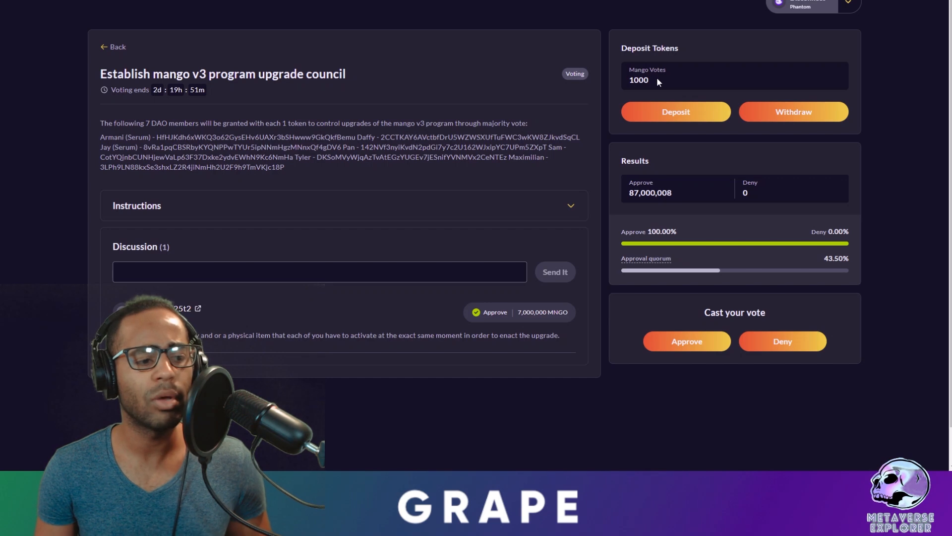
Cast a 1,000 MNGO Approve vote with the comment 'Nope', authorize it in the wallet, and return to the proposals list.
left_click(686, 341)
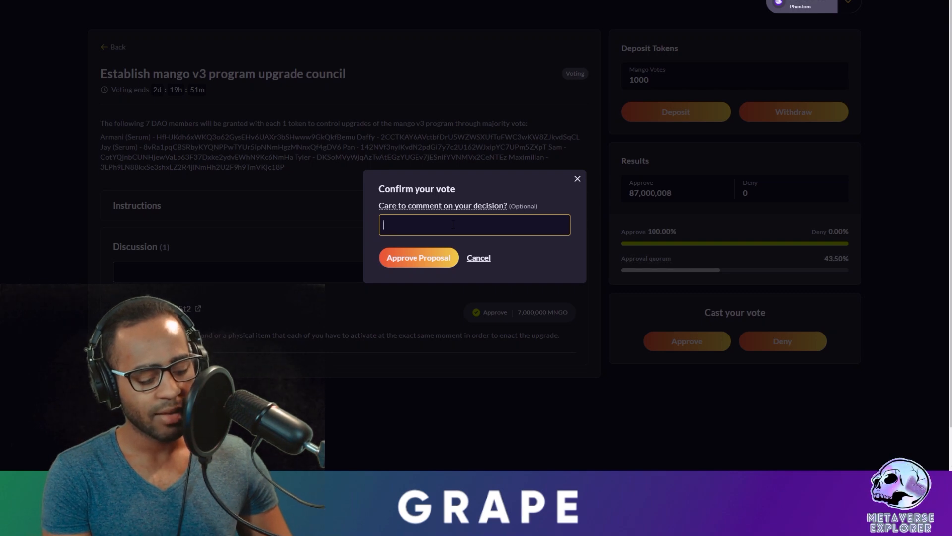
type("Nope")
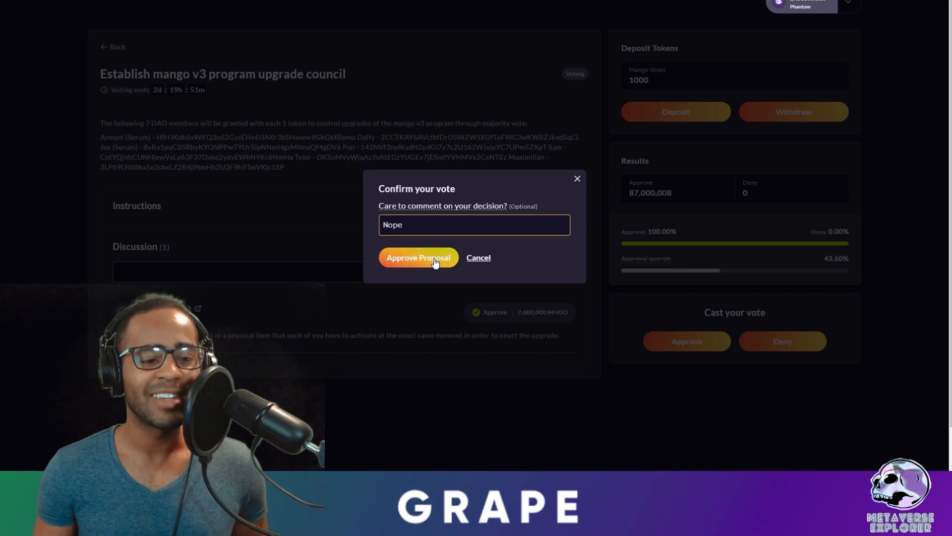
left_click(418, 257)
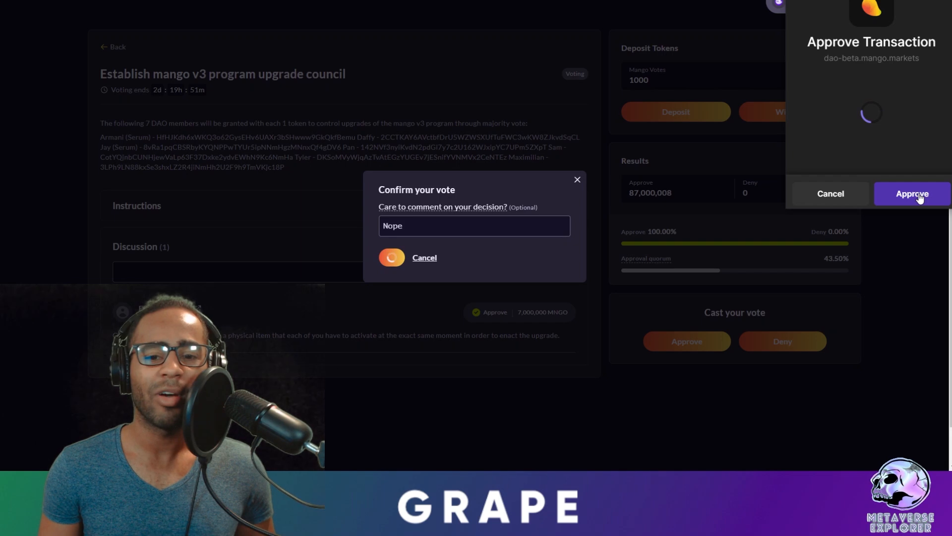
left_click(910, 194)
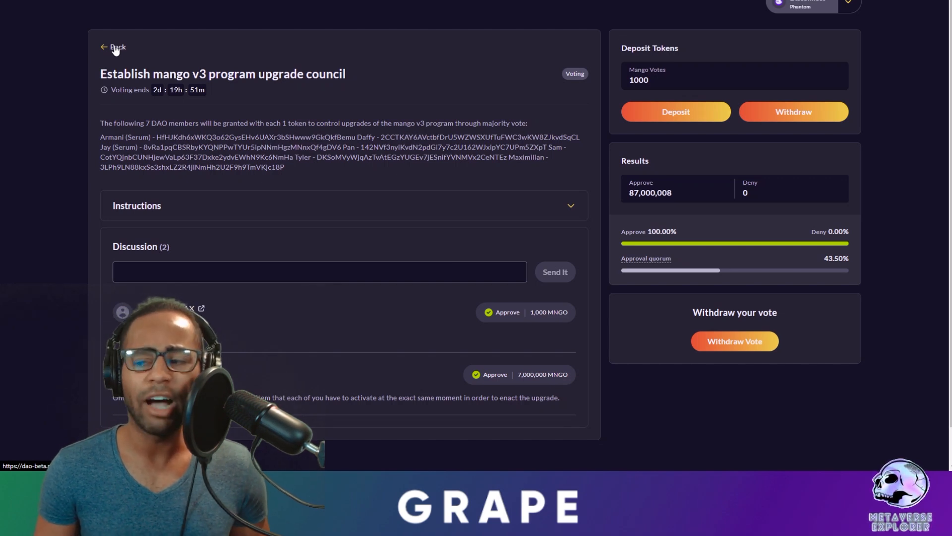
left_click(113, 48)
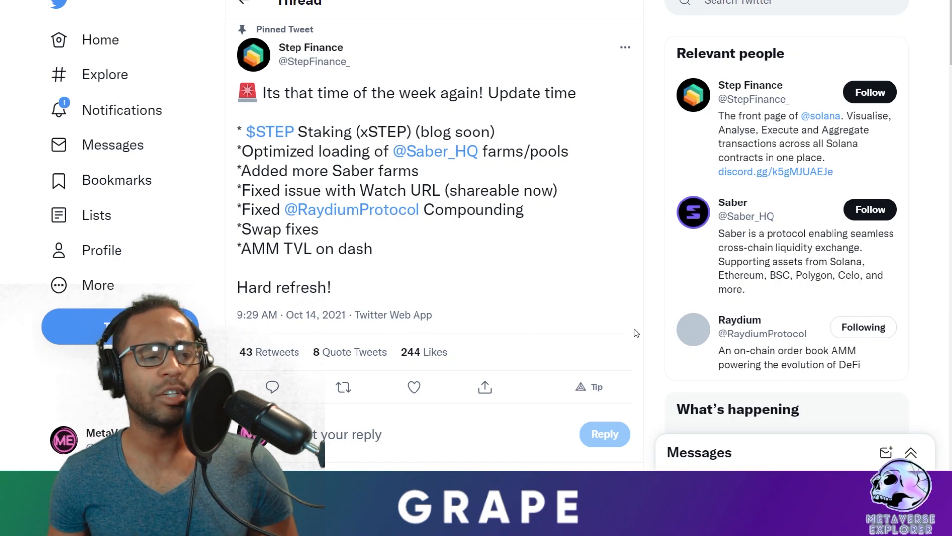
mouse_move(433, 233)
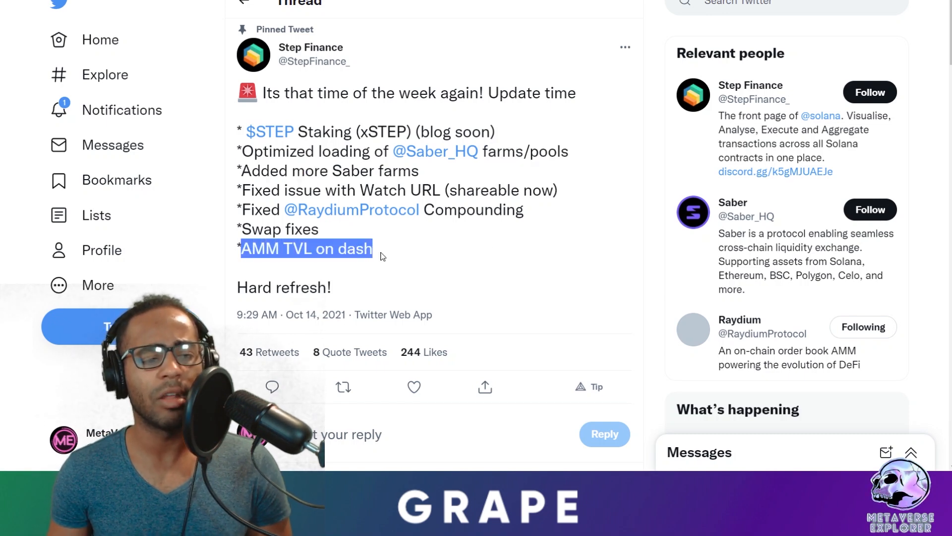
Scroll down Step Finance's pinned weekly update tweet about $STEP staking and Saber farms.
scroll("down", 3)
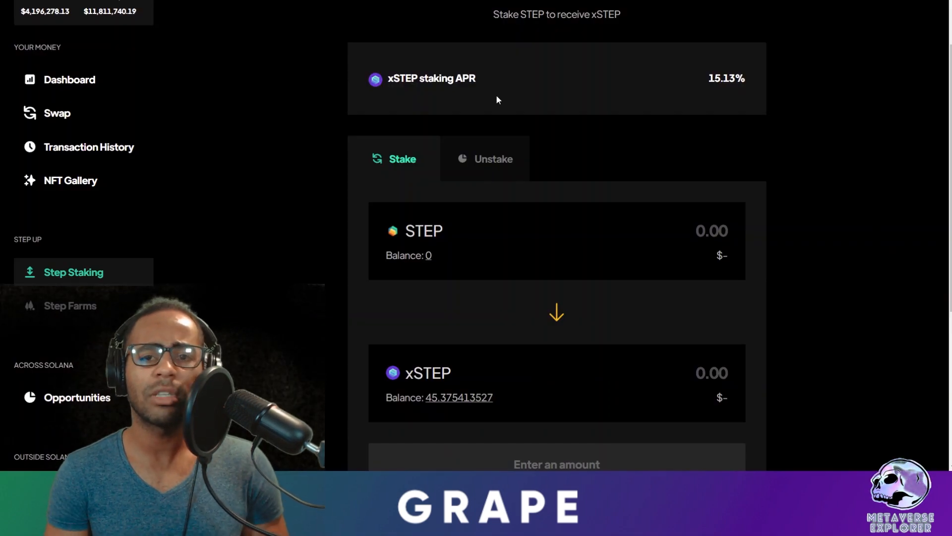
mouse_move(482, 84)
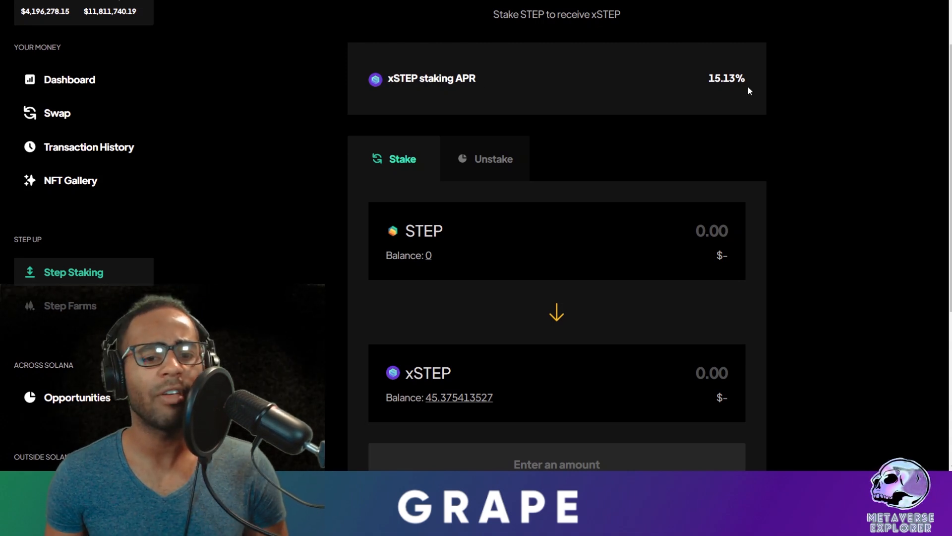
mouse_move(791, 208)
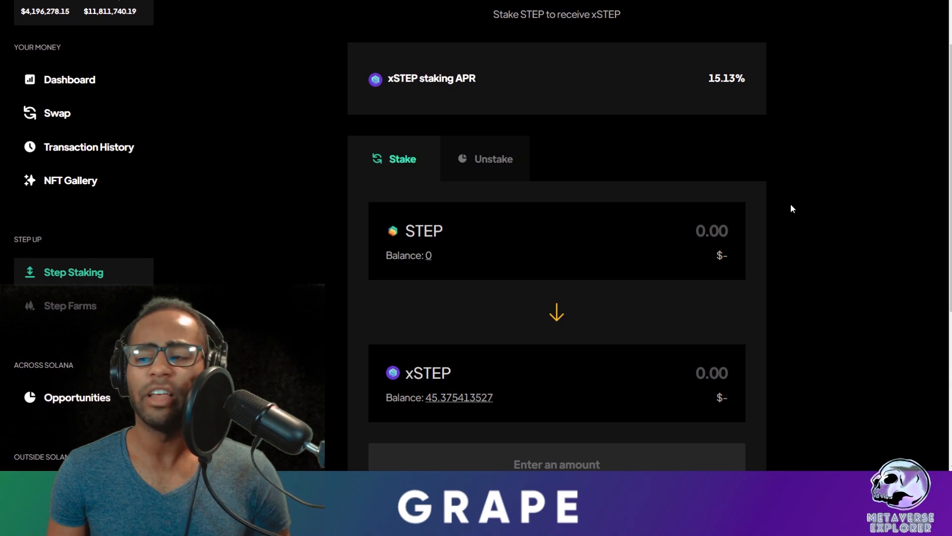
Scroll down the Step Staking panel showing the 15.13% xSTEP APR and empty stake form.
scroll("down", 3)
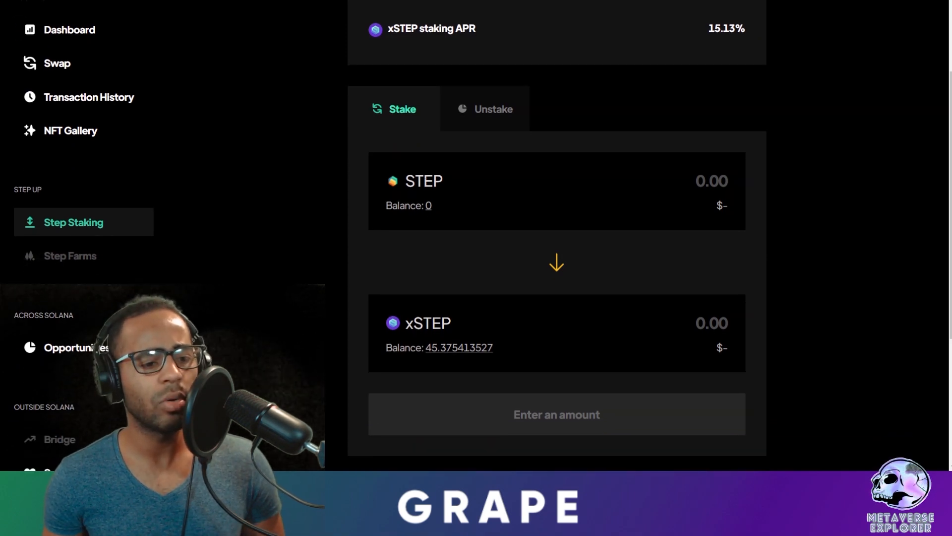
mouse_move(82, 245)
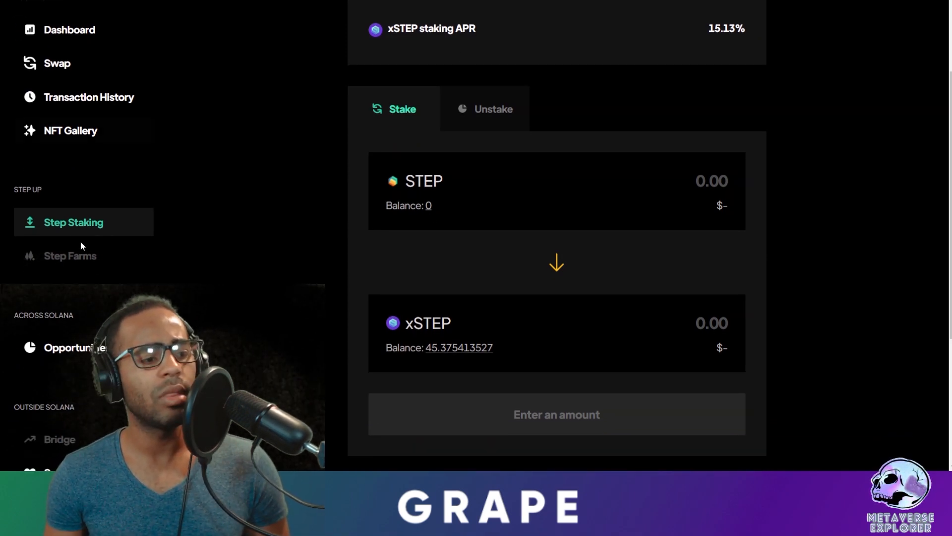
mouse_move(524, 230)
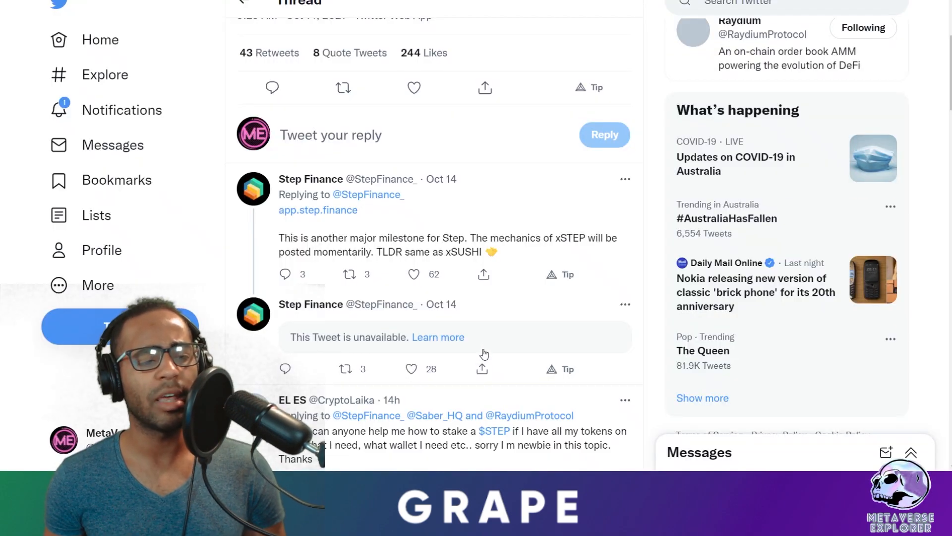
Scroll down the Step Finance thread toward Raydium's pinned Magic Eden partnership tweet.
scroll("down", 3)
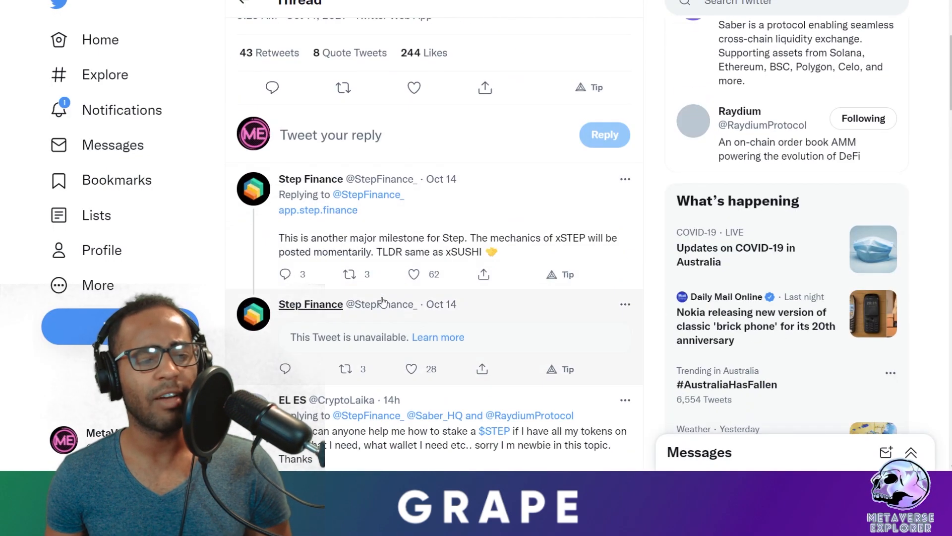
scroll("down", 3)
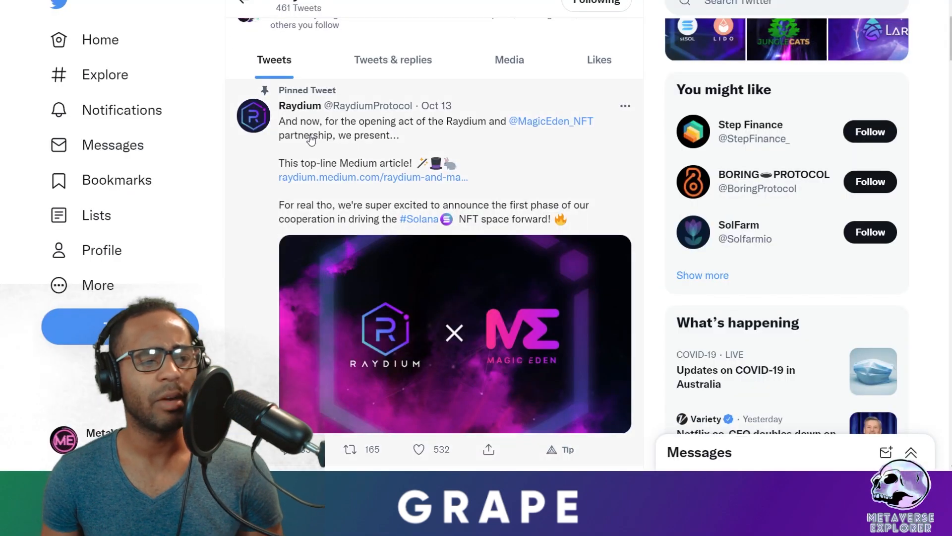
mouse_move(587, 172)
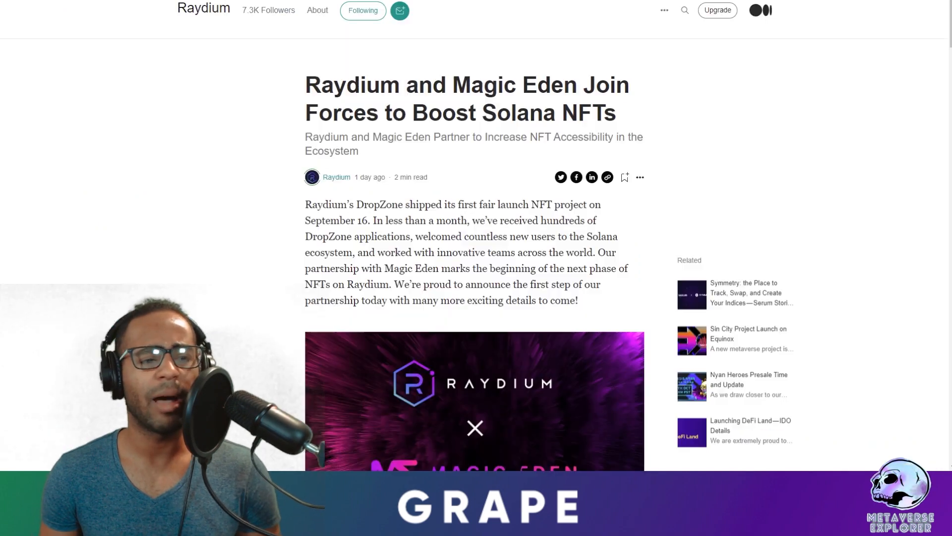
Scroll down the Medium article 'Raydium and Magic Eden Join Forces' to its partnership benefits.
scroll("down", 3)
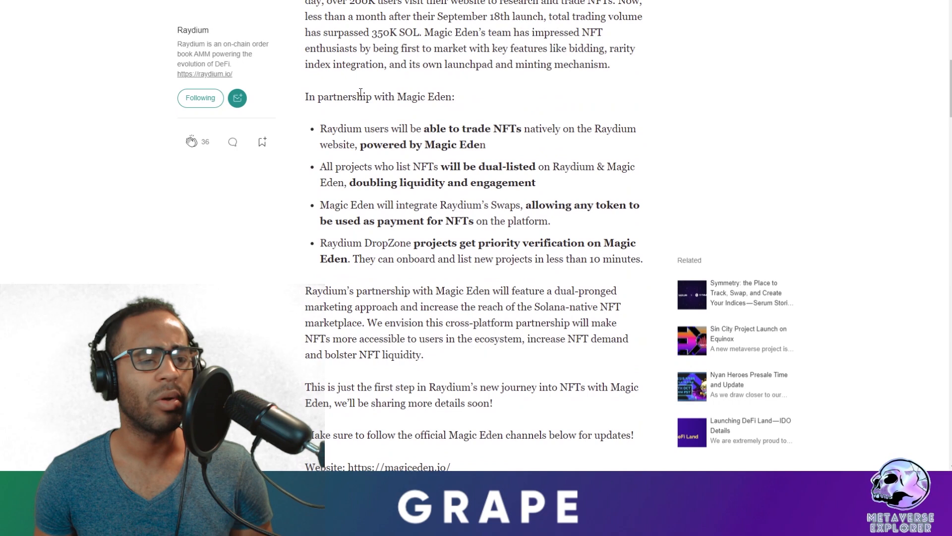
mouse_move(351, 129)
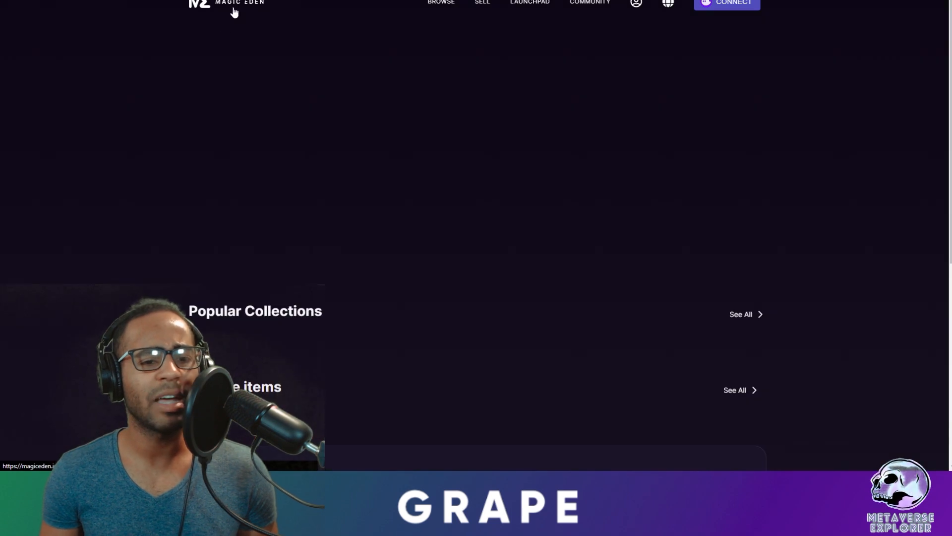
Scroll the Magic Eden homepage down to Upcoming Launches: Solactic Guardians, Belugies, Zoolana.
scroll("down", 3)
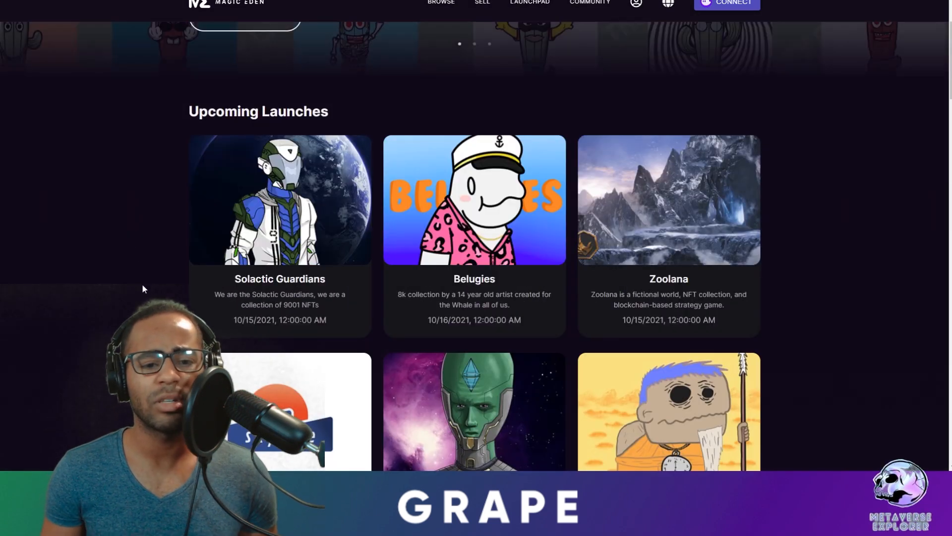
scroll("down", 3)
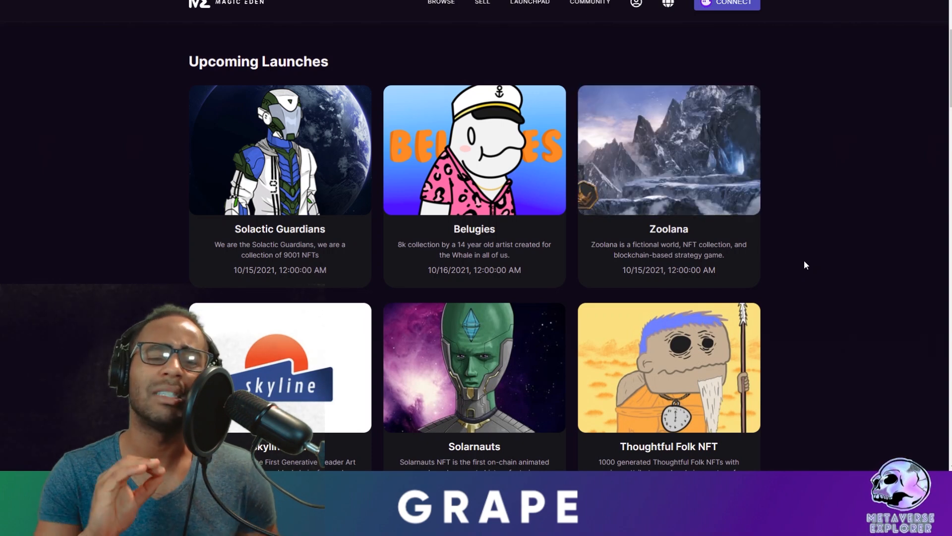
mouse_move(808, 254)
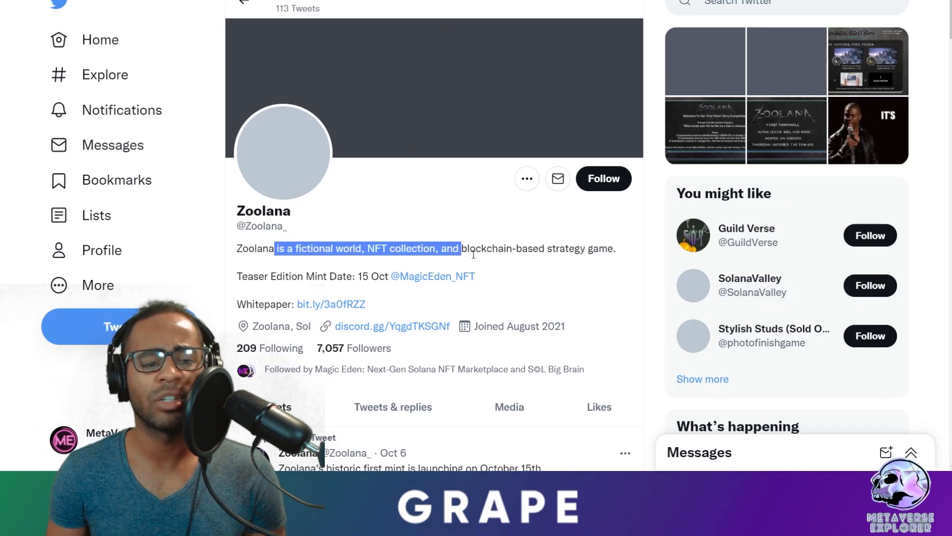
Highlight Zoolana's bio description, then clear all recent searches from the Twitter search box.
left_click_drag(459, 248, 615, 248)
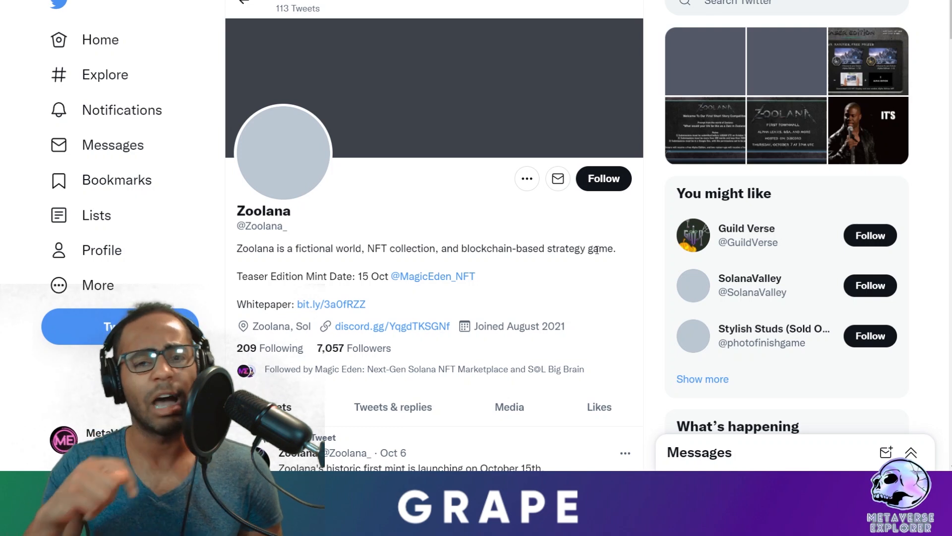
mouse_move(435, 161)
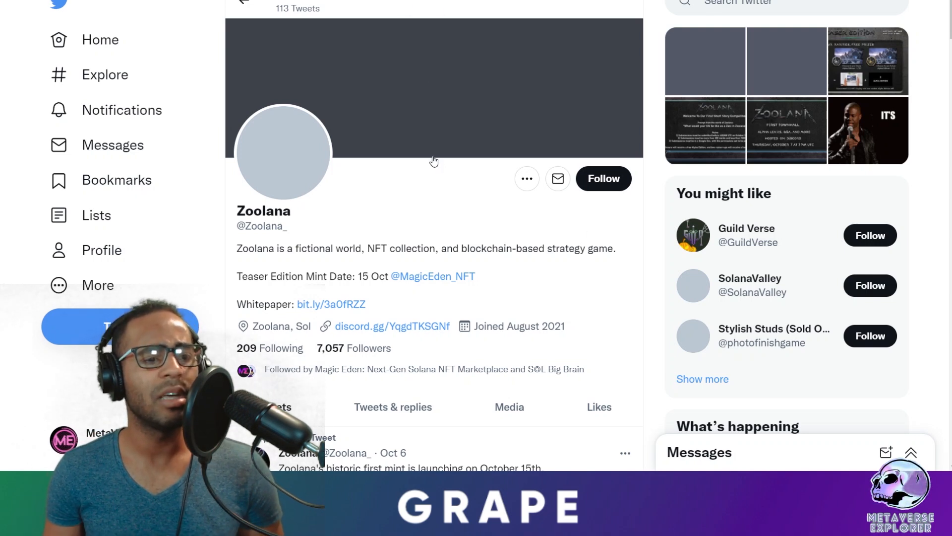
left_click(784, 5)
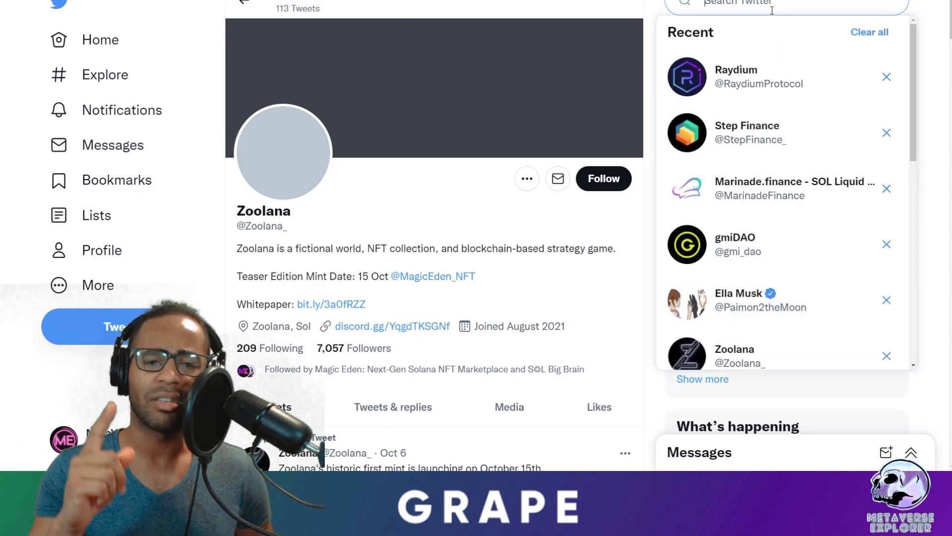
left_click(869, 32)
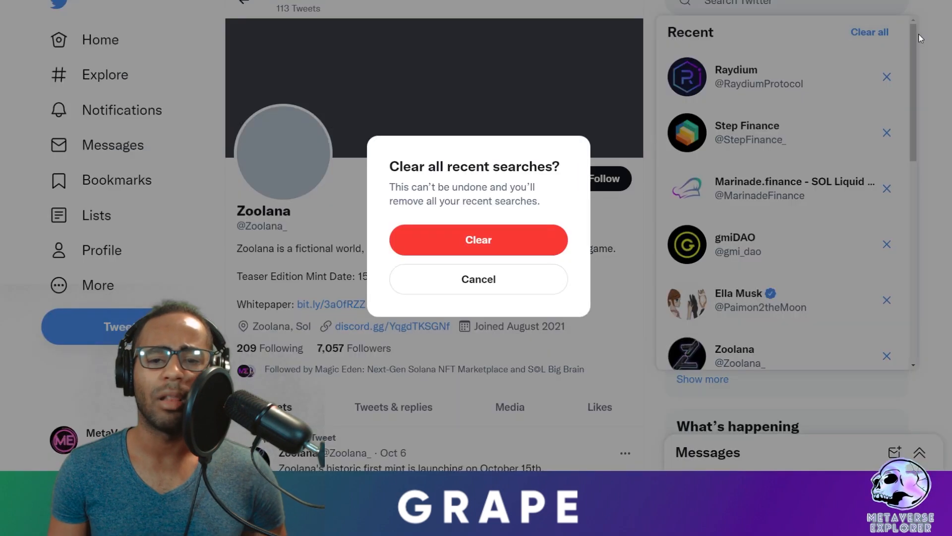
left_click(478, 239)
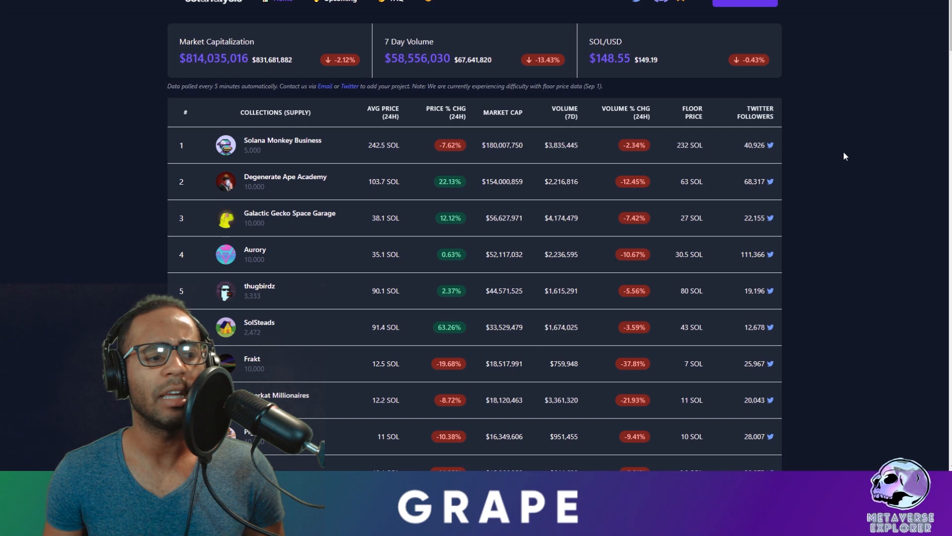
Highlight the $814,035,016 market capitalization on Solanalysis and scroll the collections rankings.
double_click(198, 57)
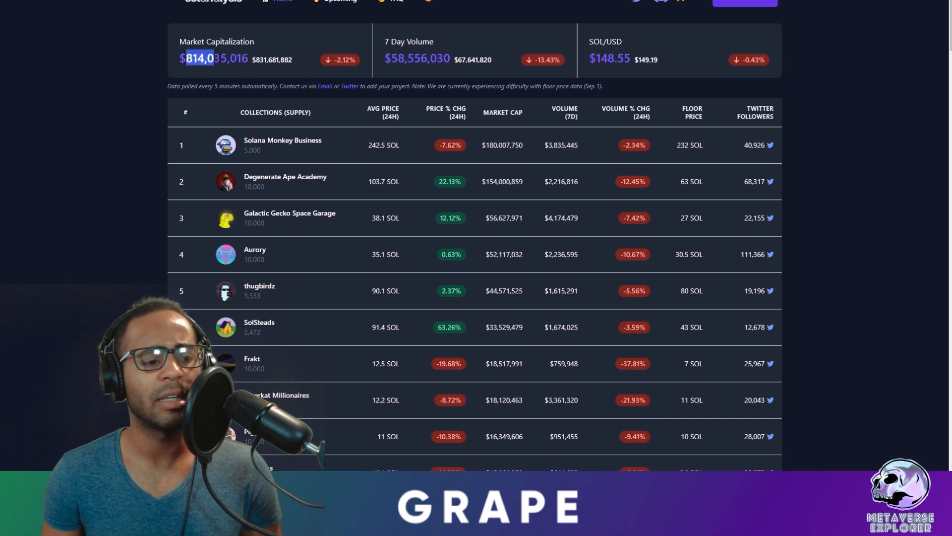
scroll("down", 3)
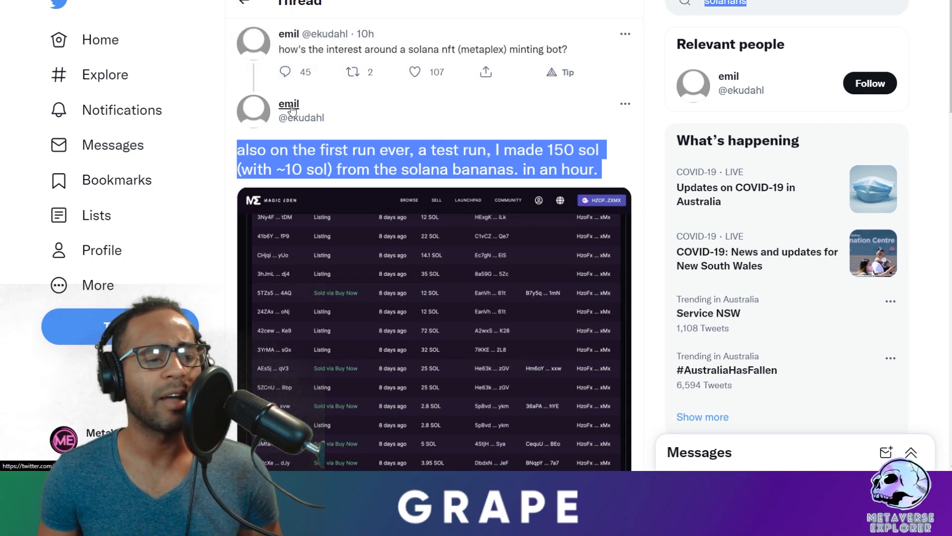
scroll("down", 3)
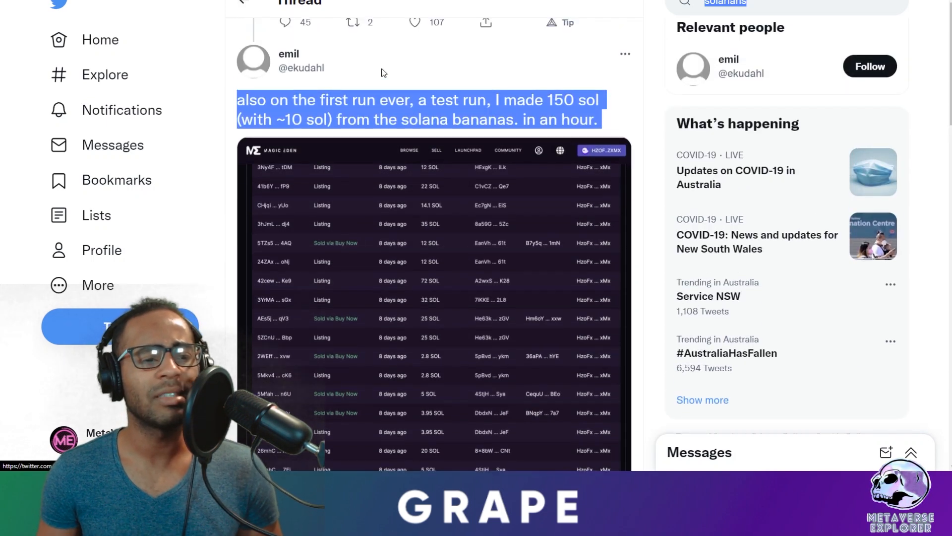
left_click(383, 72)
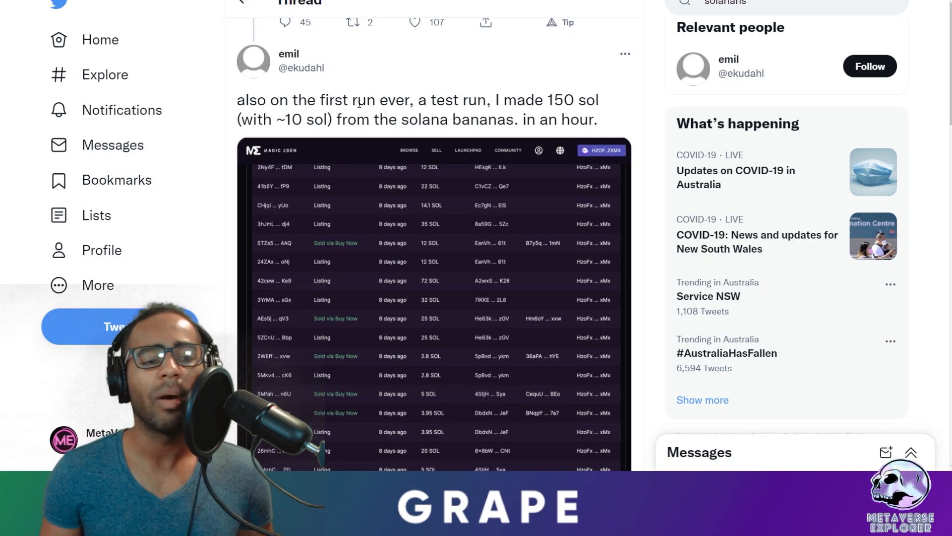
scroll("down", 3)
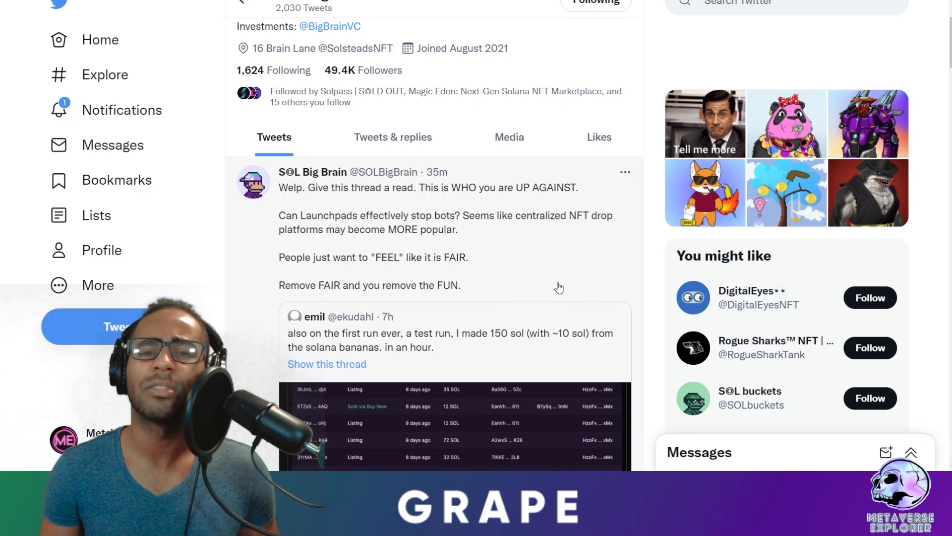
mouse_move(561, 274)
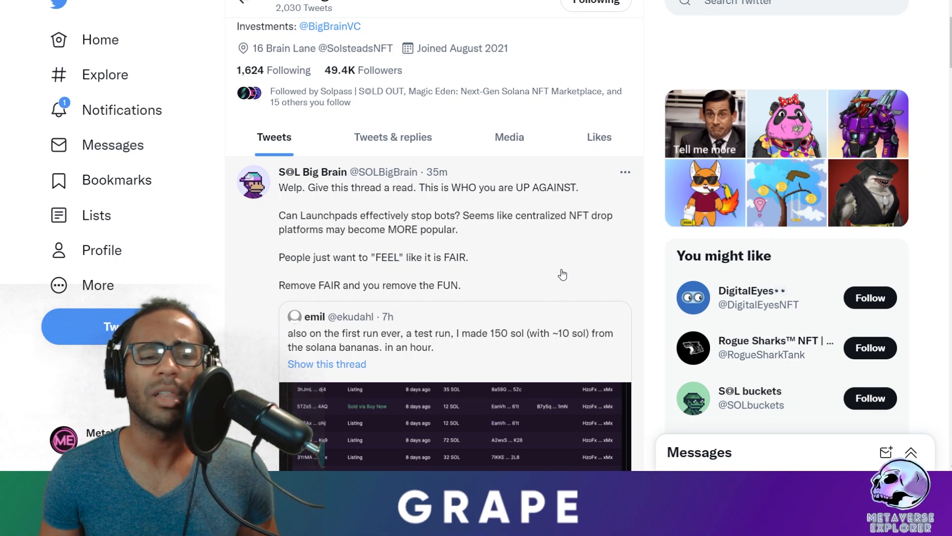